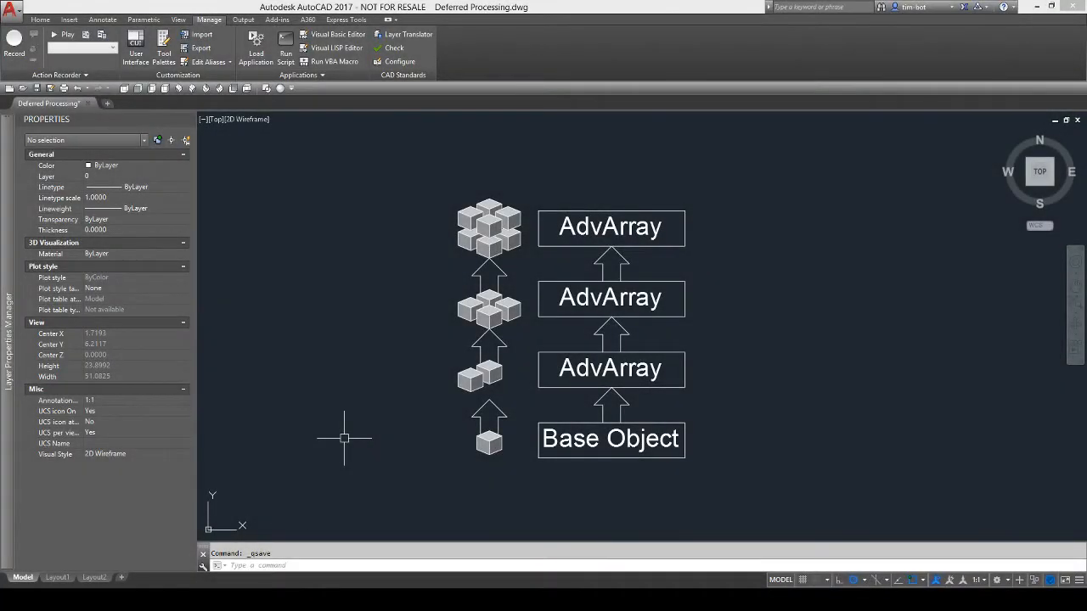
pyautogui.moveTo(348, 424)
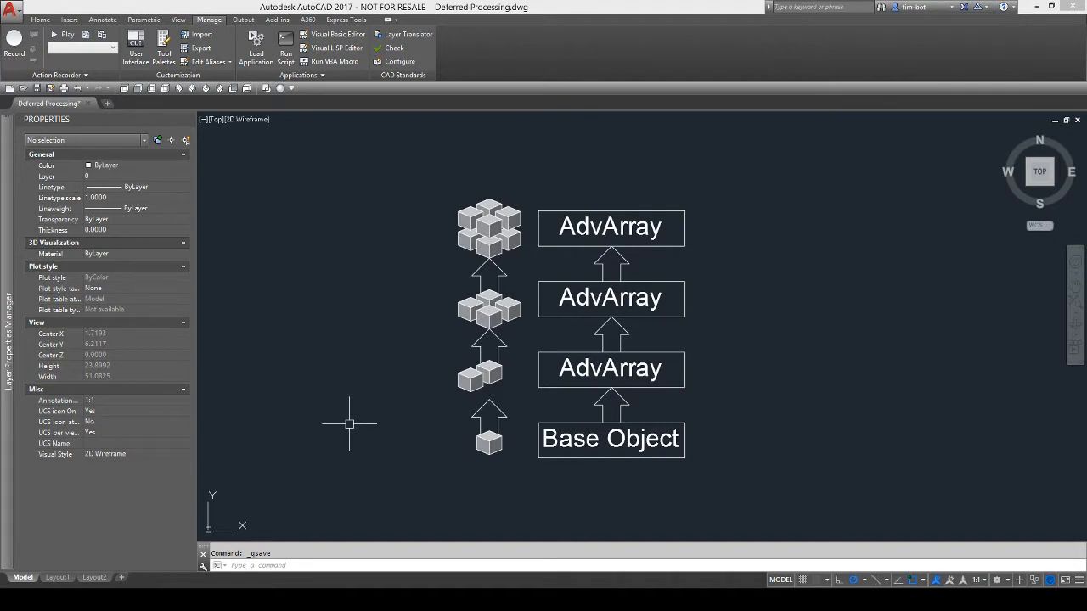
pyautogui.moveTo(679, 507)
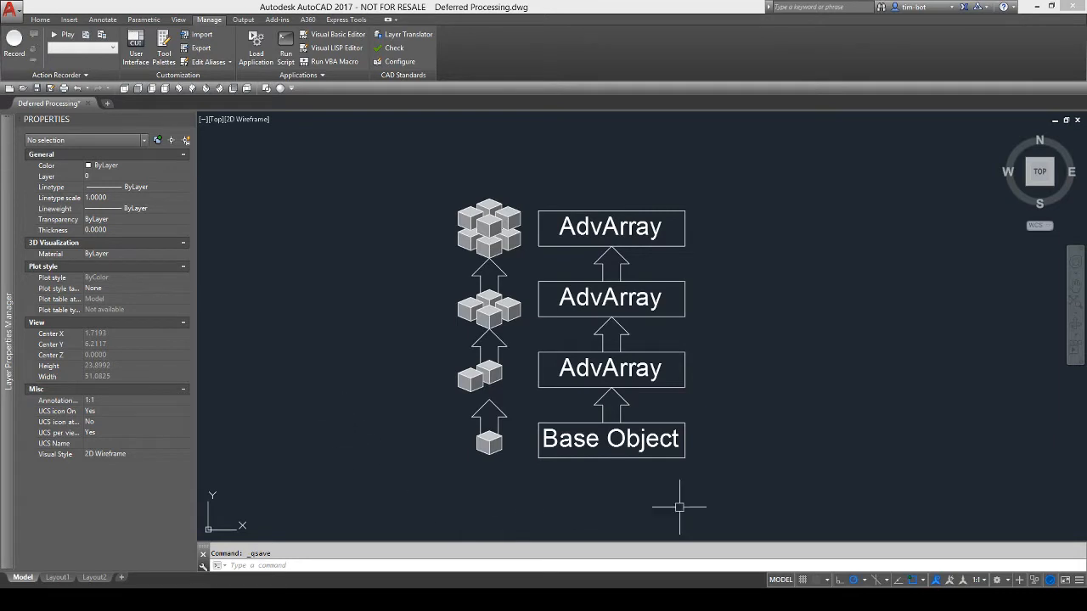
pyautogui.moveTo(419, 455)
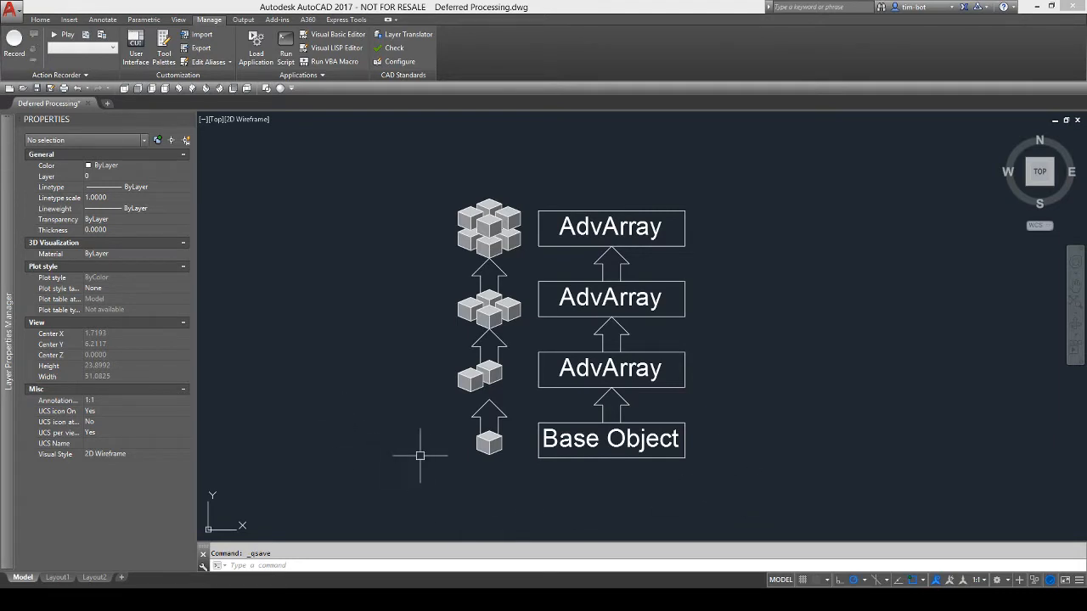
pyautogui.moveTo(505, 498)
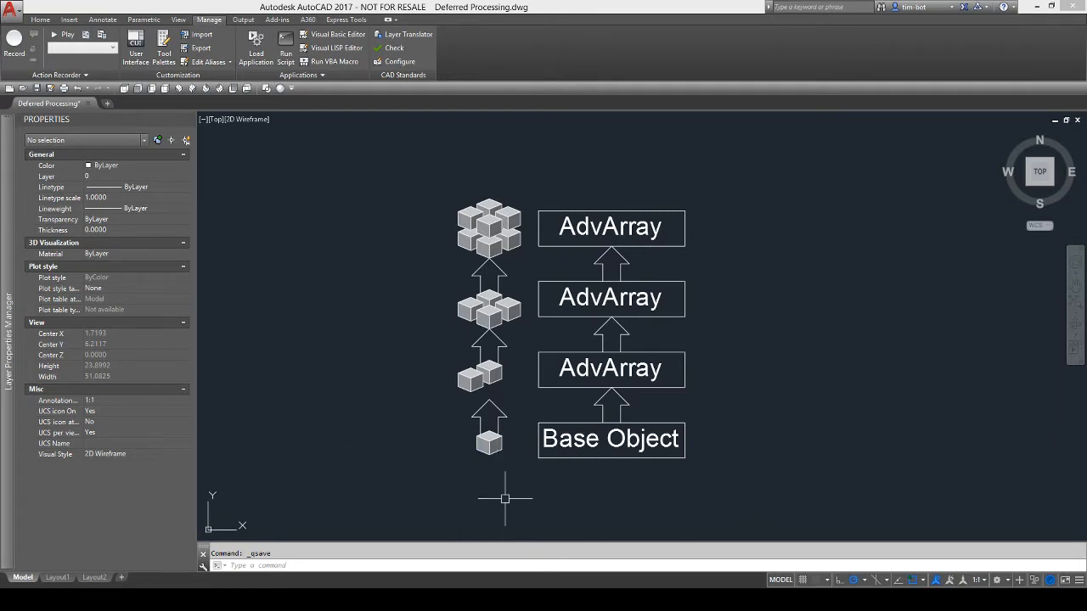
pyautogui.moveTo(541, 408)
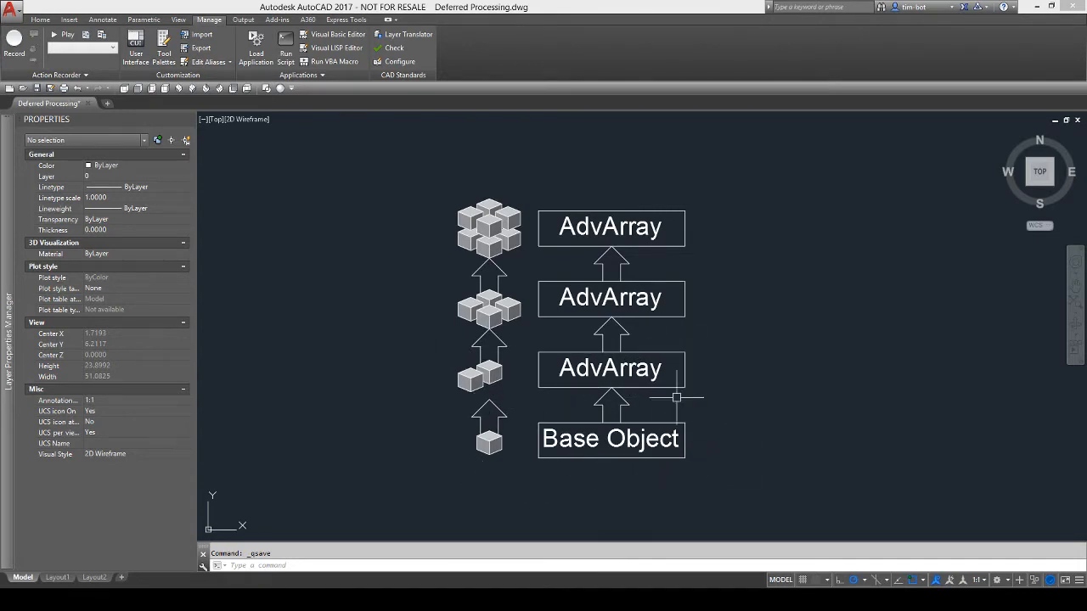
pyautogui.moveTo(526, 344)
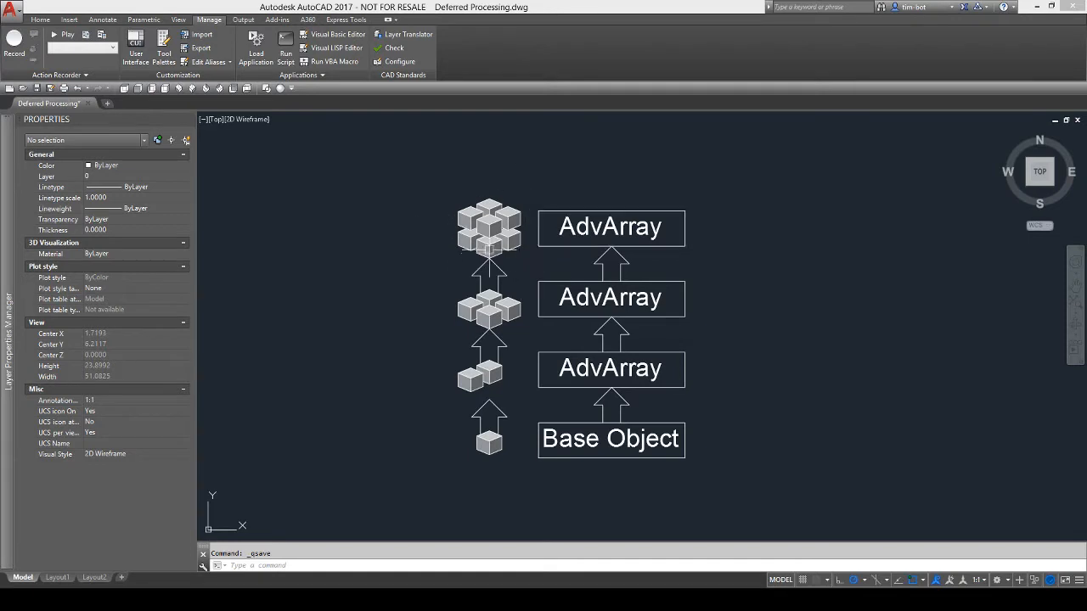
pyautogui.moveTo(364, 307)
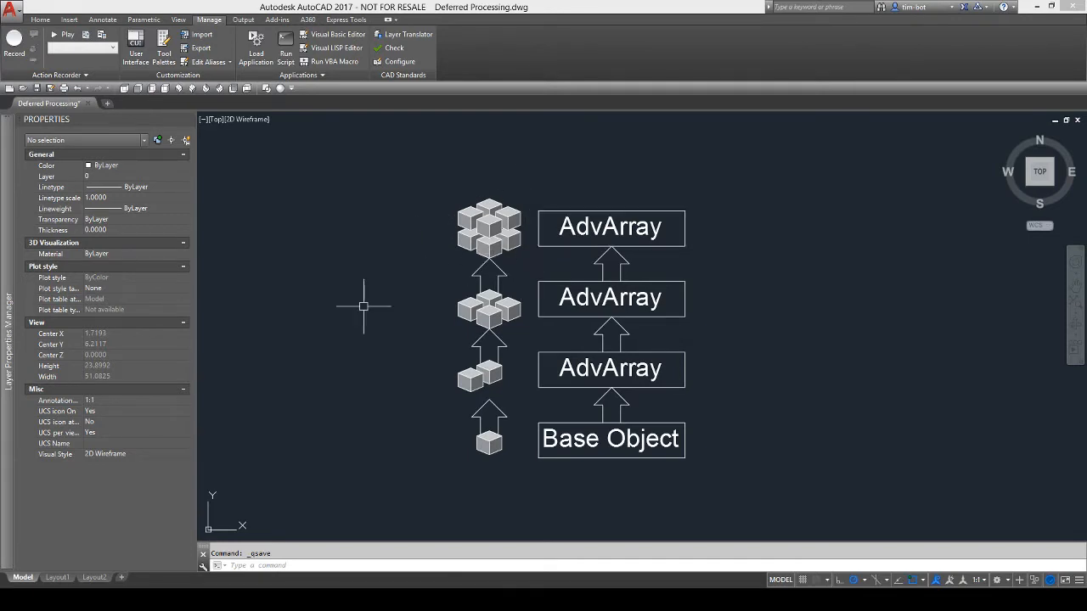
pyautogui.moveTo(922, 336)
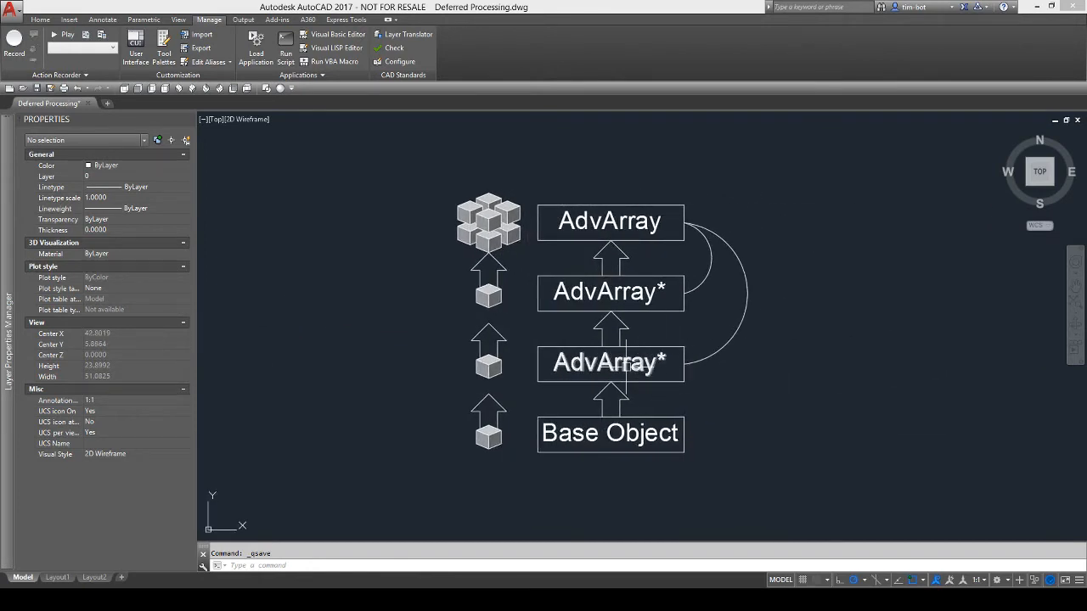
pyautogui.moveTo(675, 369)
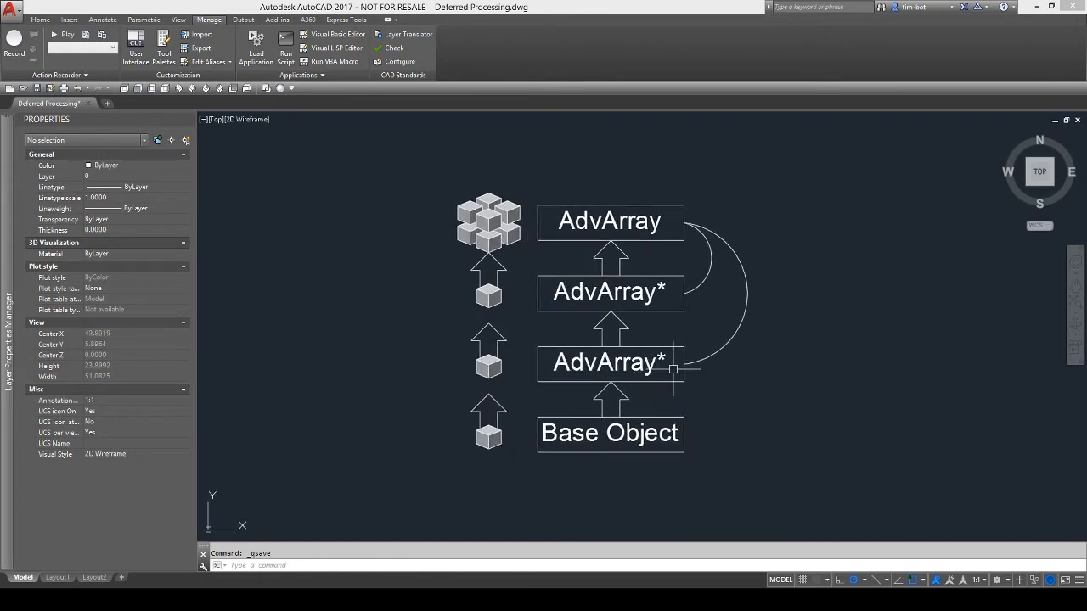
pyautogui.moveTo(652, 293)
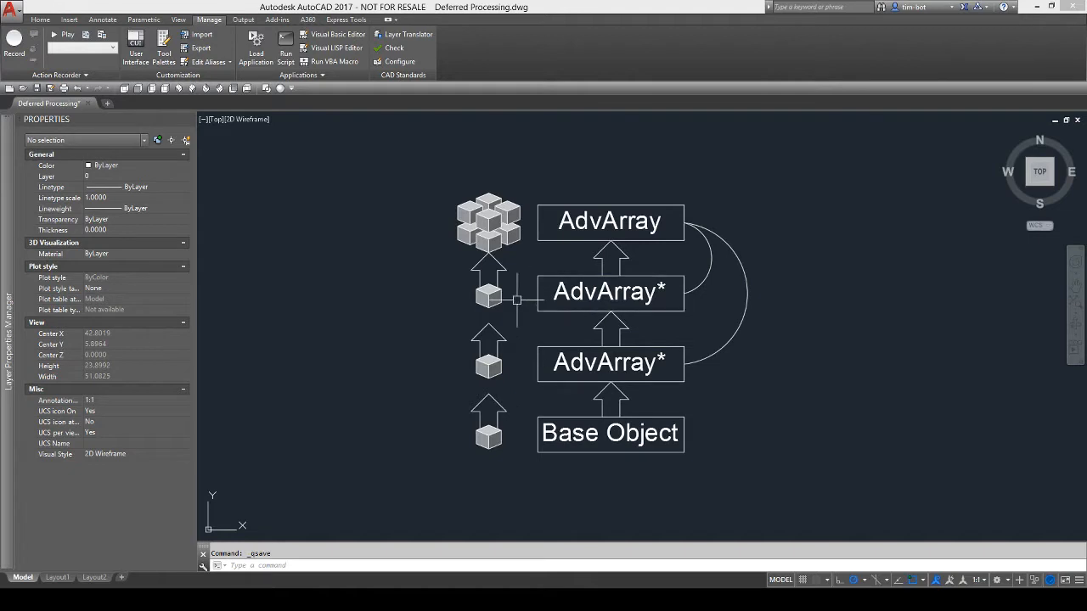
pyautogui.moveTo(698, 185)
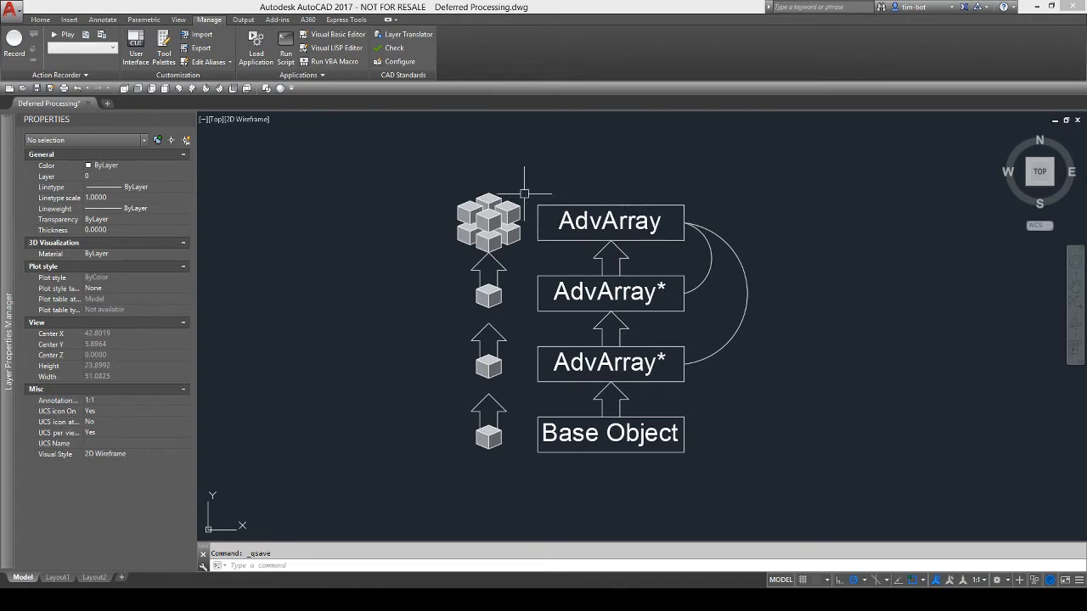
pyautogui.moveTo(726, 209)
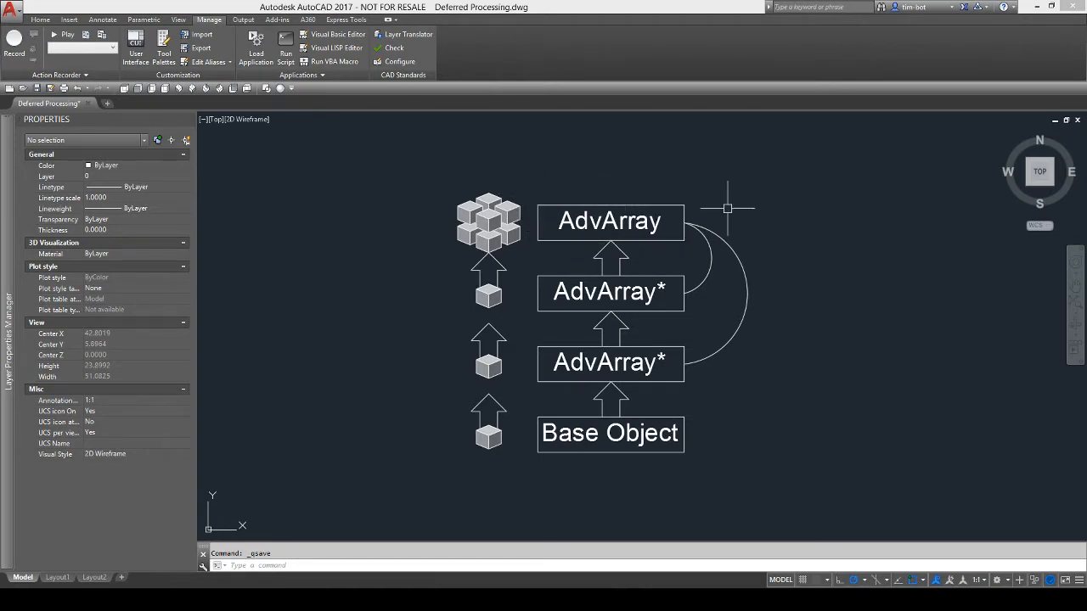
pyautogui.moveTo(676, 208)
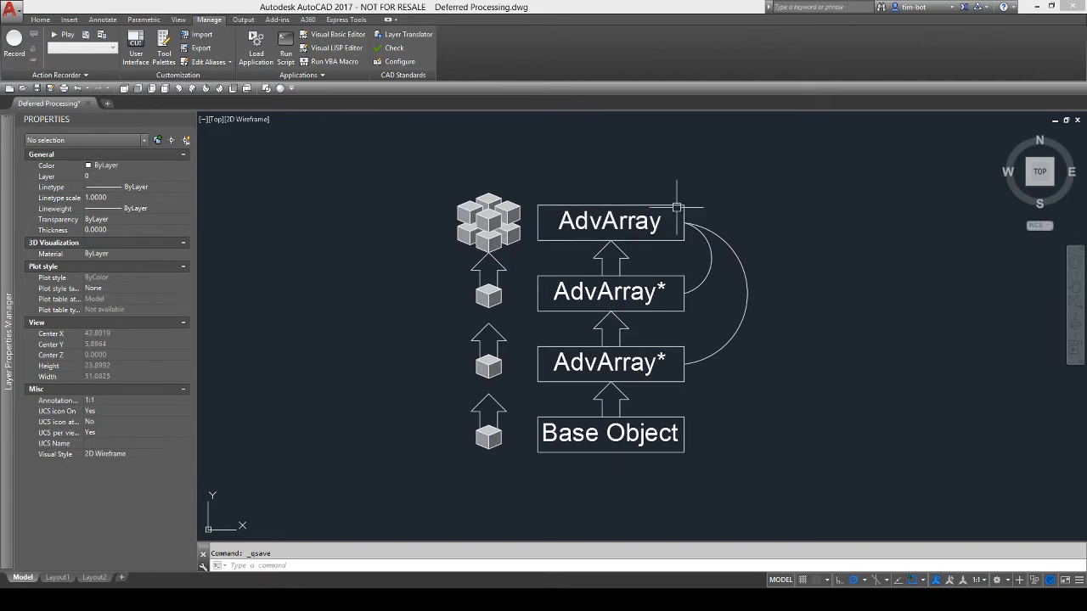
pyautogui.moveTo(675, 295)
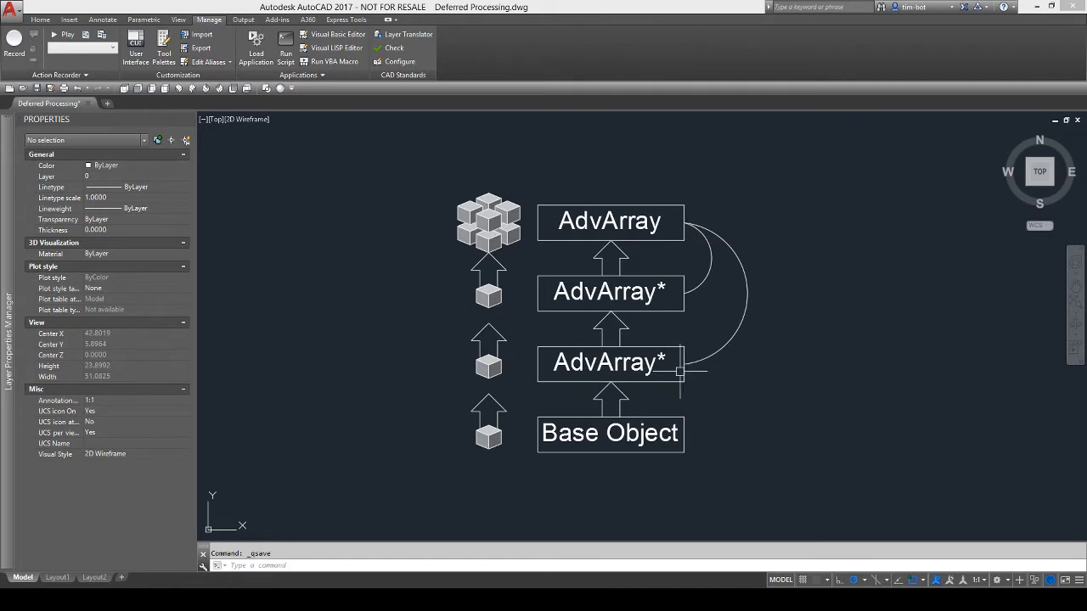
pyautogui.moveTo(601, 186)
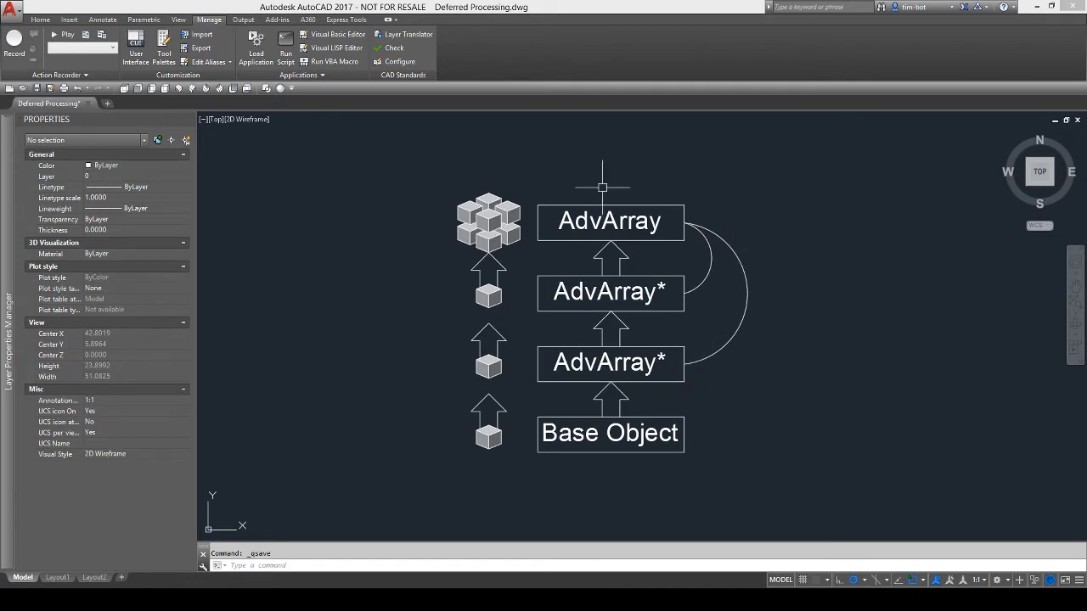
pyautogui.moveTo(463, 251)
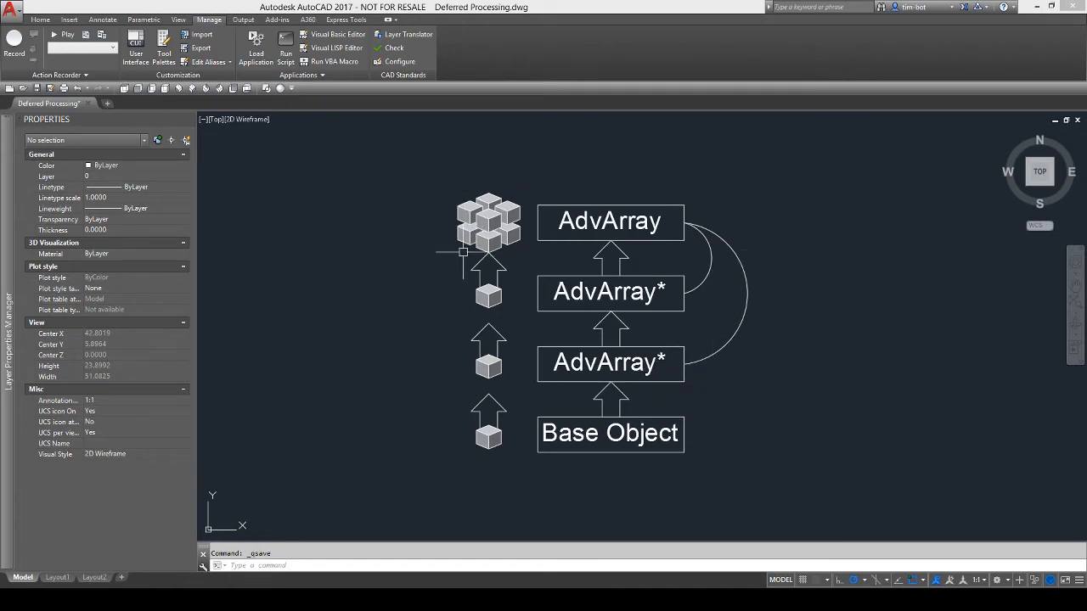
pyautogui.moveTo(429, 170)
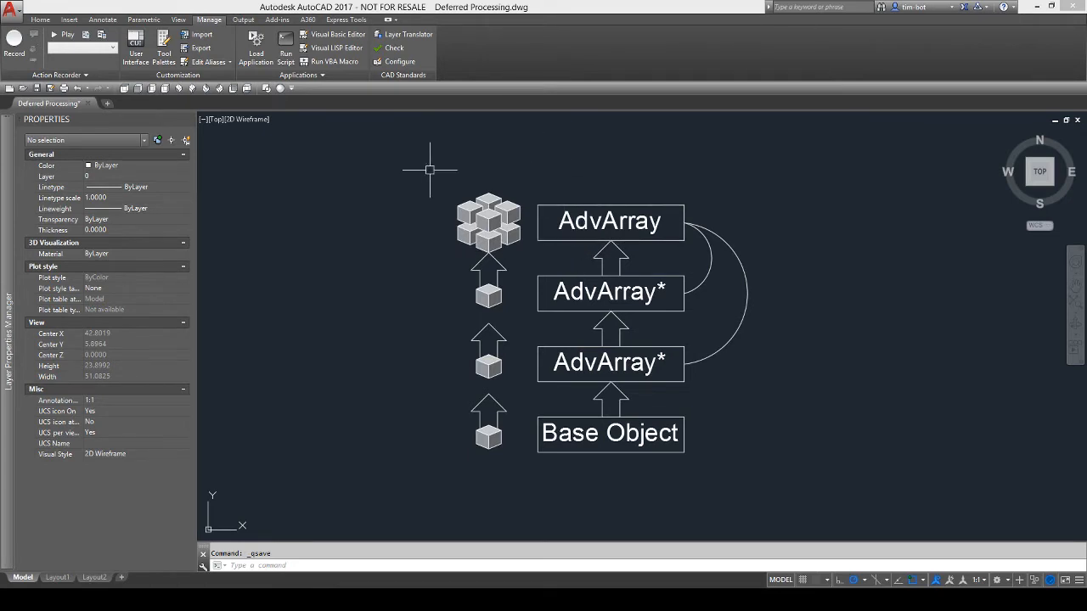
pyautogui.moveTo(471, 186)
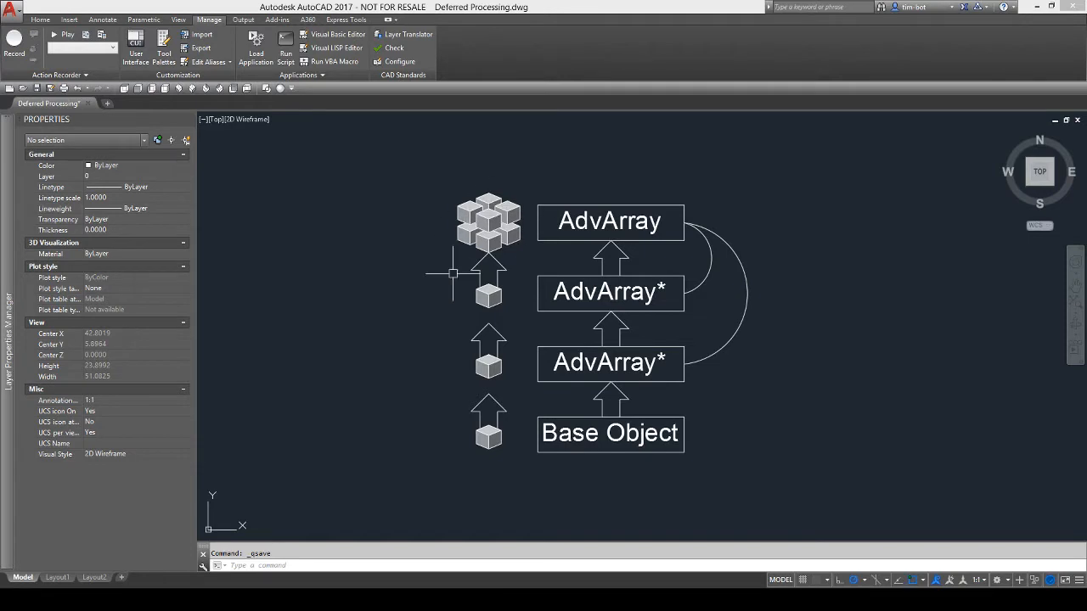
pyautogui.moveTo(892, 310)
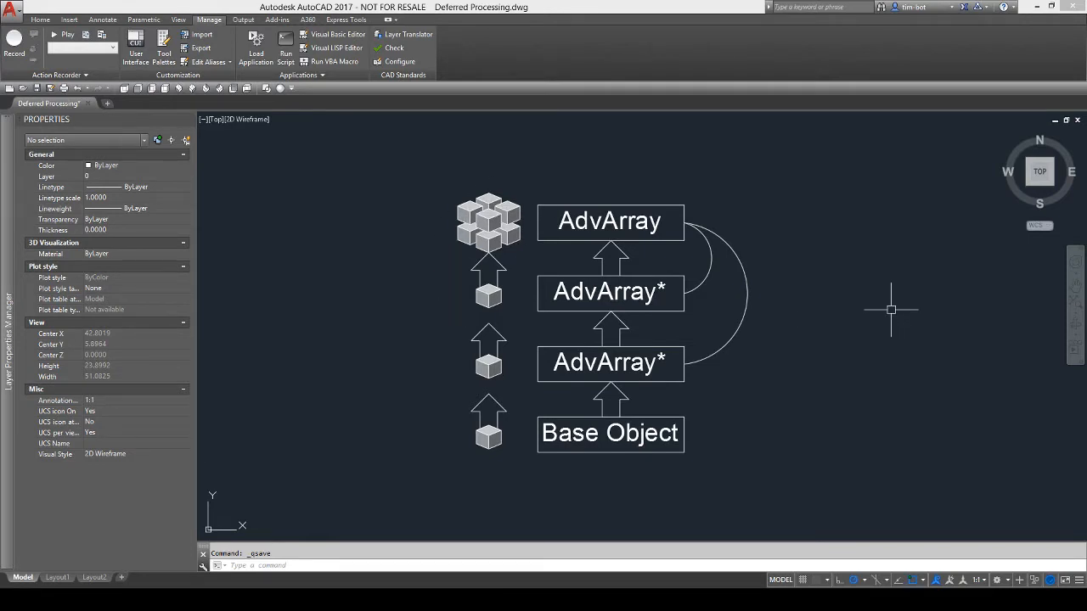
pyautogui.moveTo(414, 209)
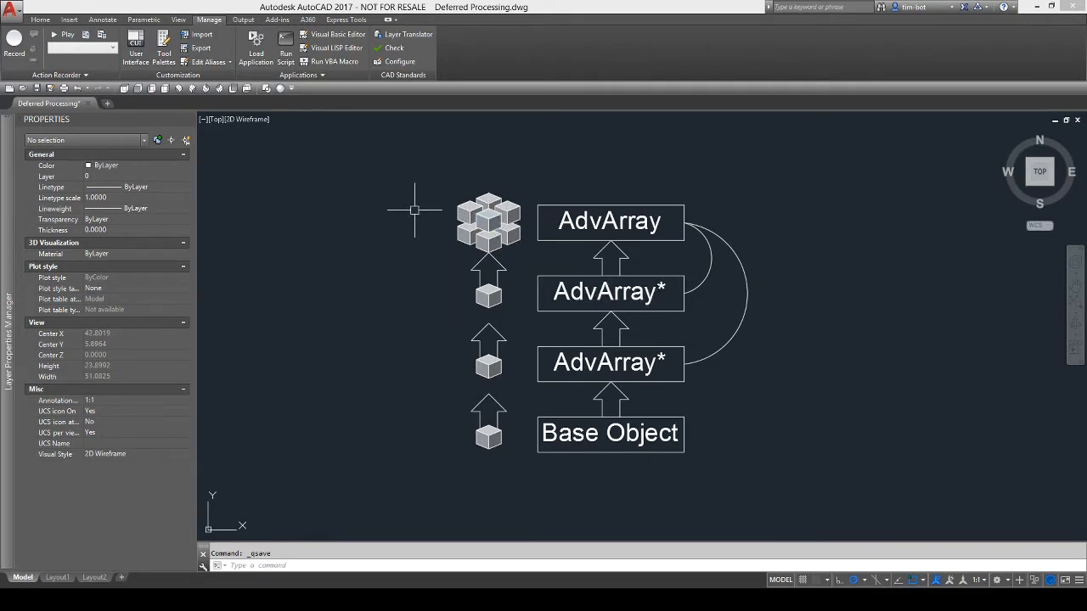
pyautogui.moveTo(375, 192)
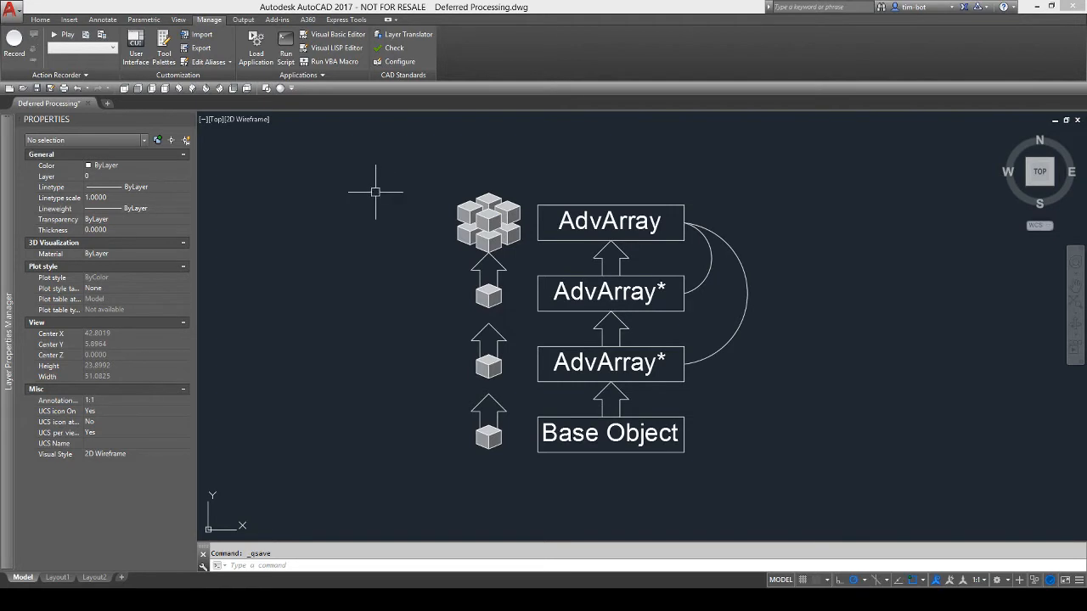
pyautogui.moveTo(922, 395)
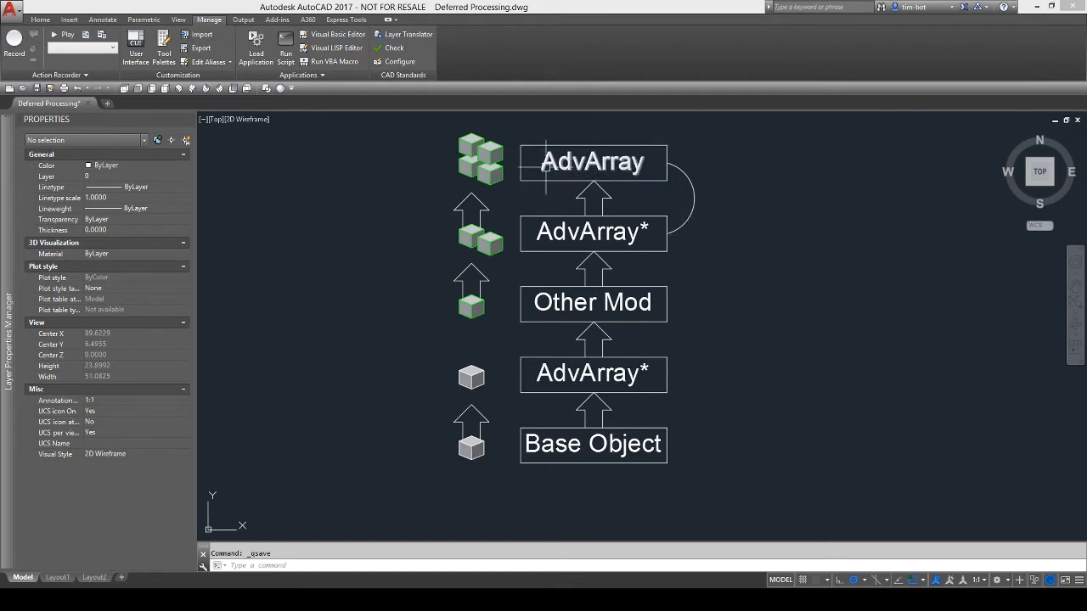
pyautogui.moveTo(450, 459)
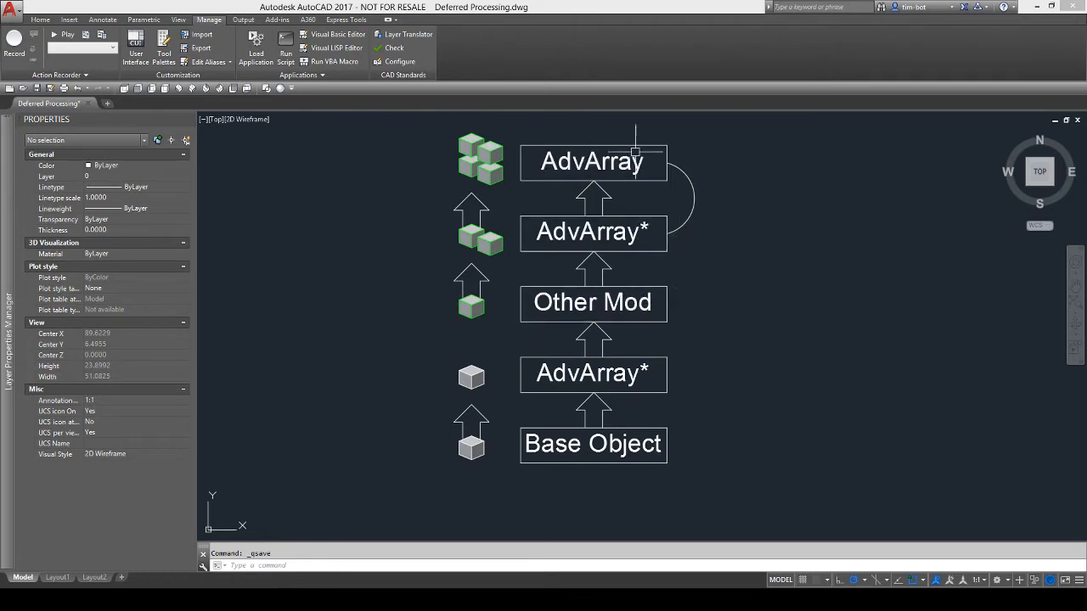
pyautogui.moveTo(632, 128)
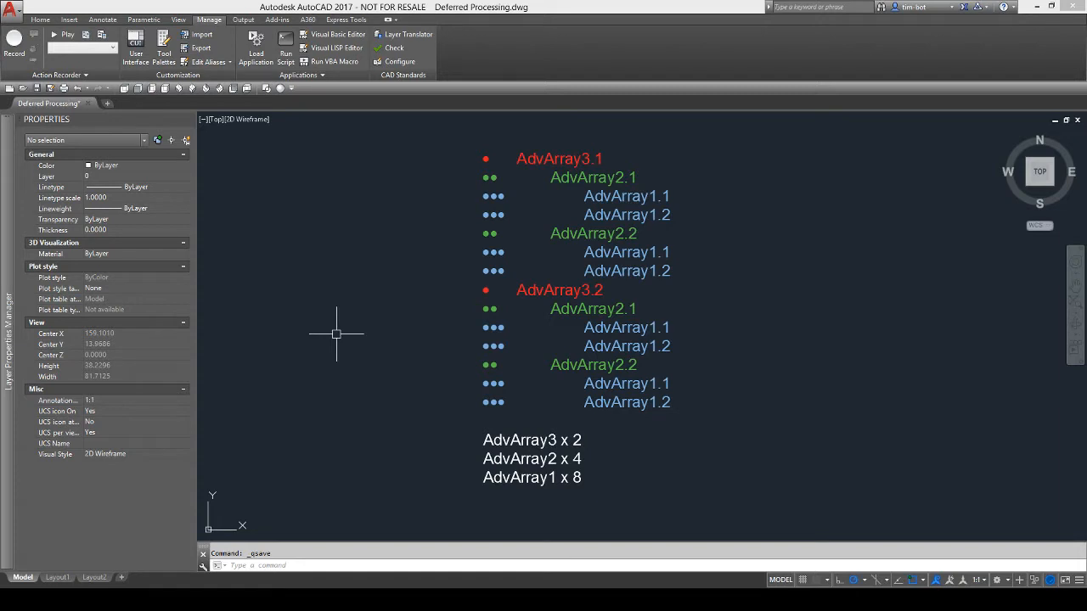
pyautogui.moveTo(633, 156)
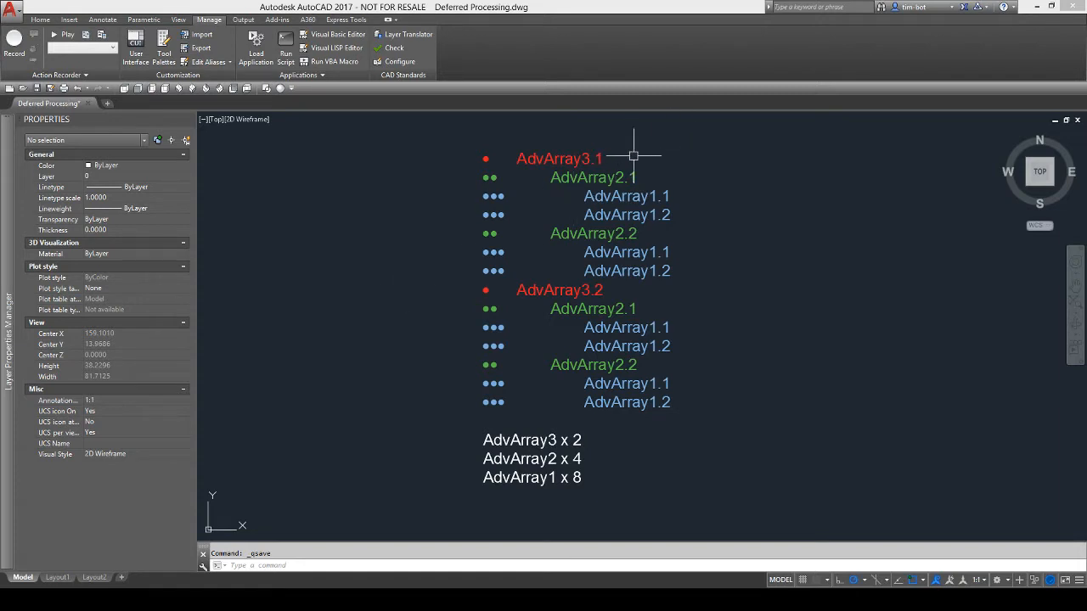
pyautogui.moveTo(682, 152)
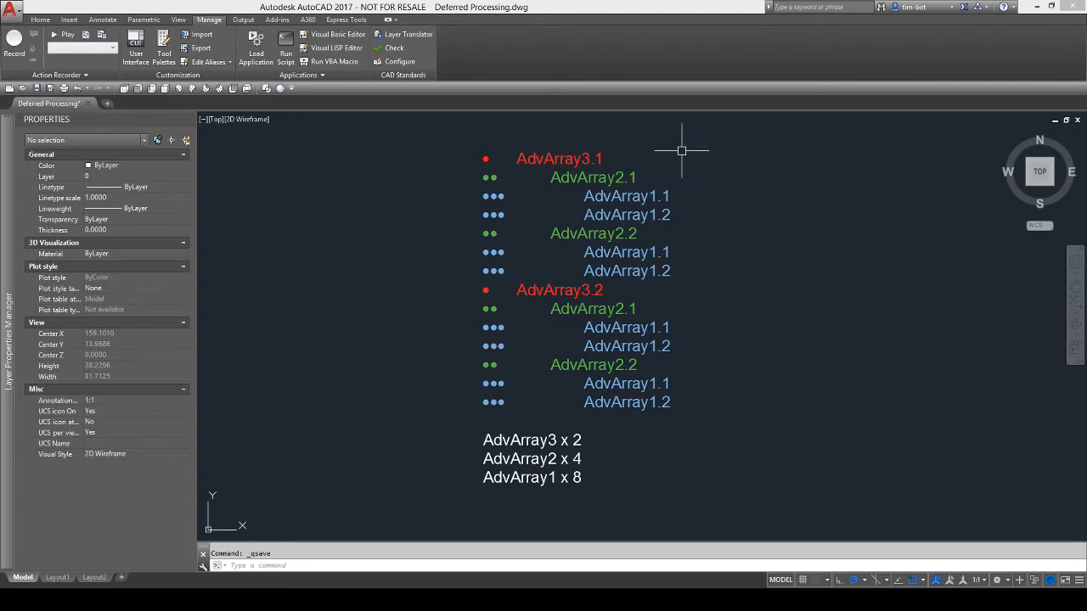
pyautogui.moveTo(604, 157)
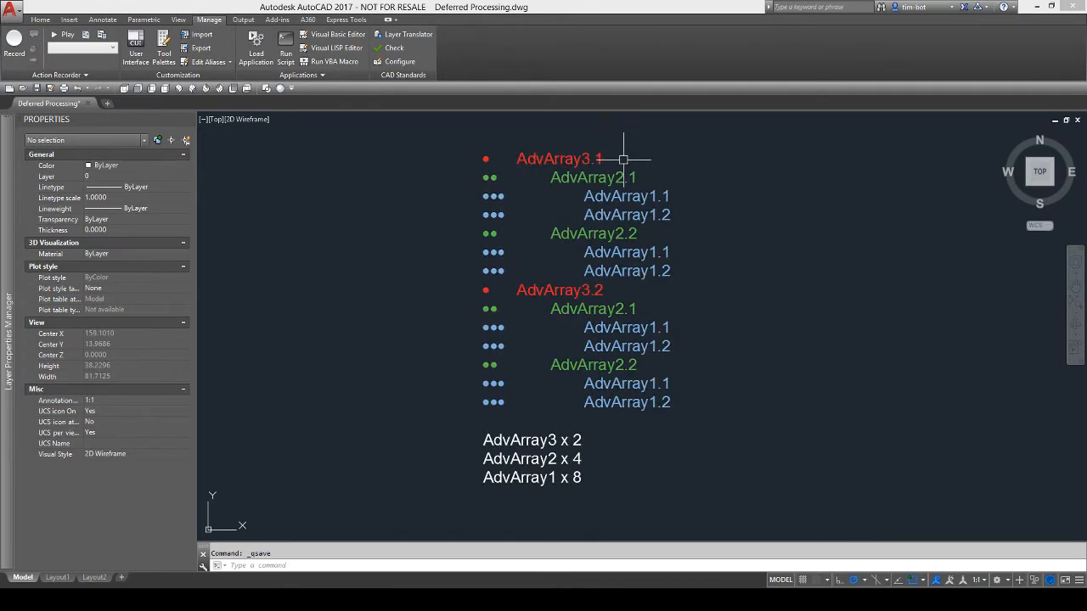
pyautogui.moveTo(713, 190)
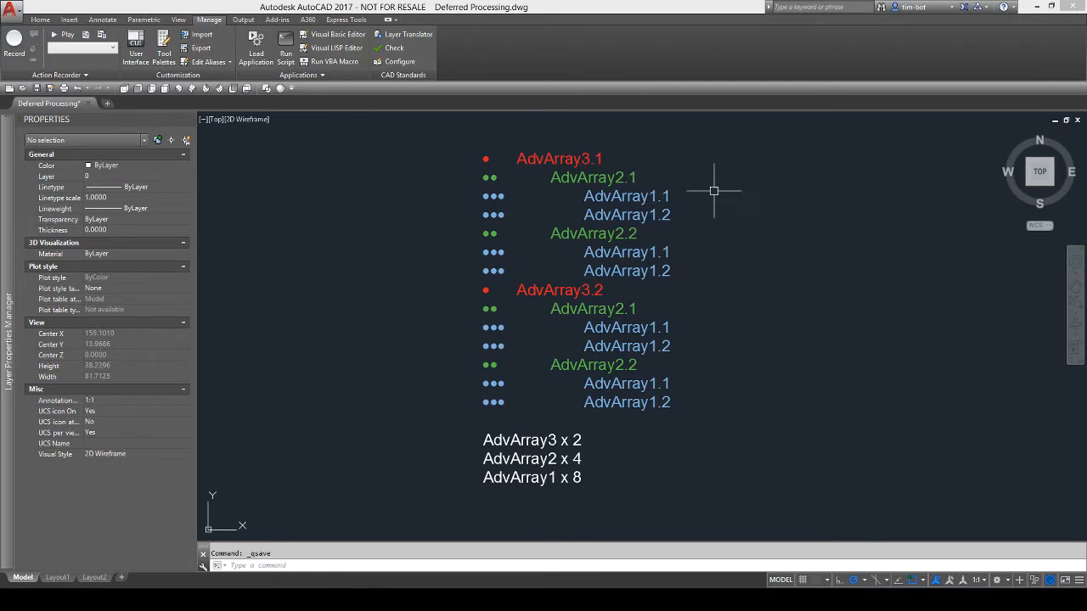
pyautogui.moveTo(646, 174)
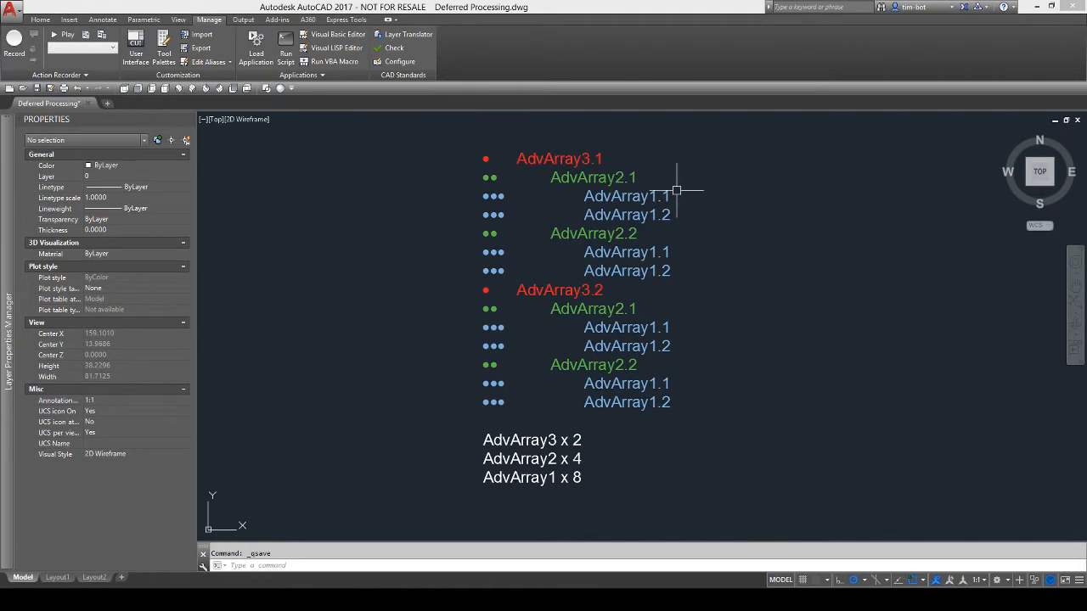
pyautogui.moveTo(685, 213)
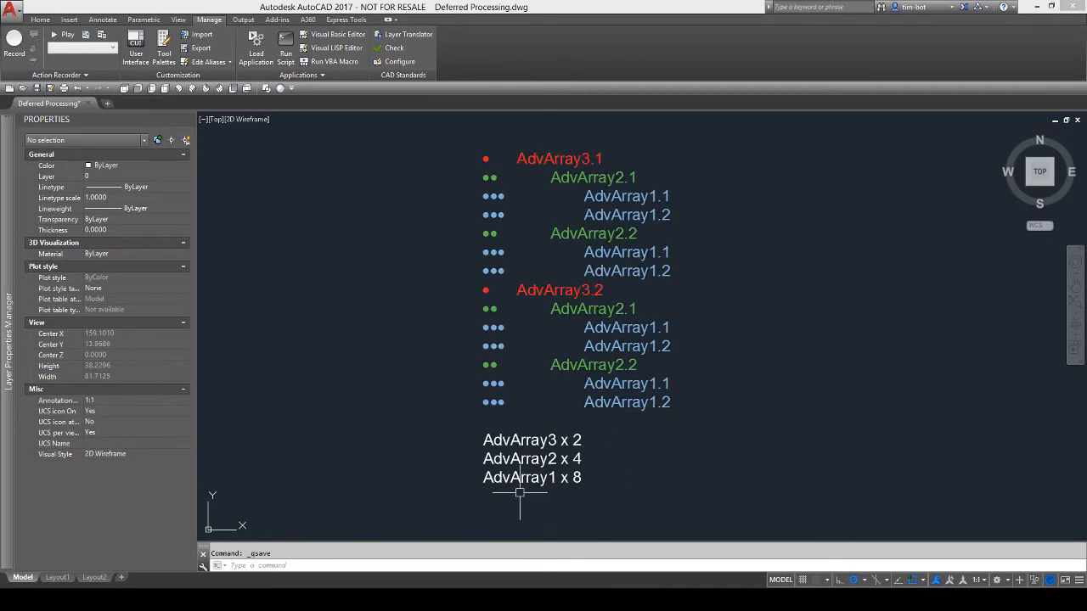
pyautogui.moveTo(641, 468)
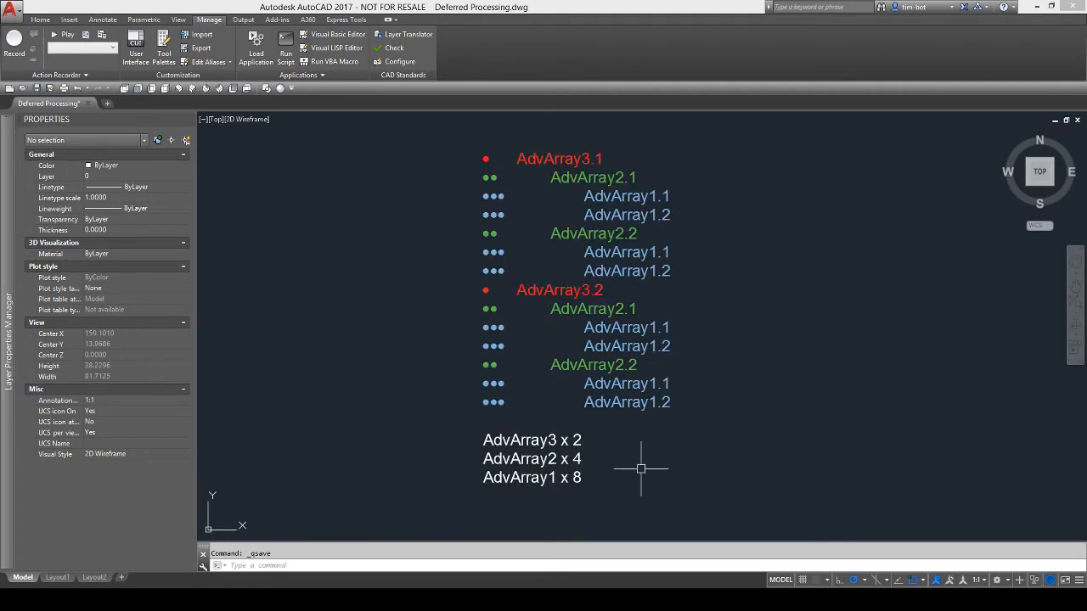
pyautogui.moveTo(598, 480)
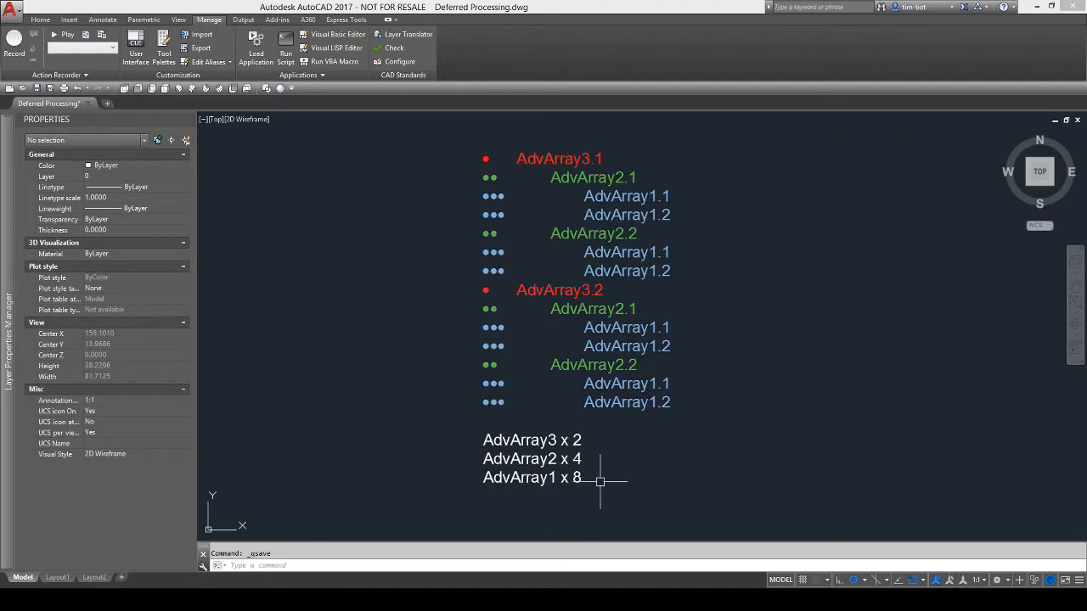
pyautogui.moveTo(428, 509)
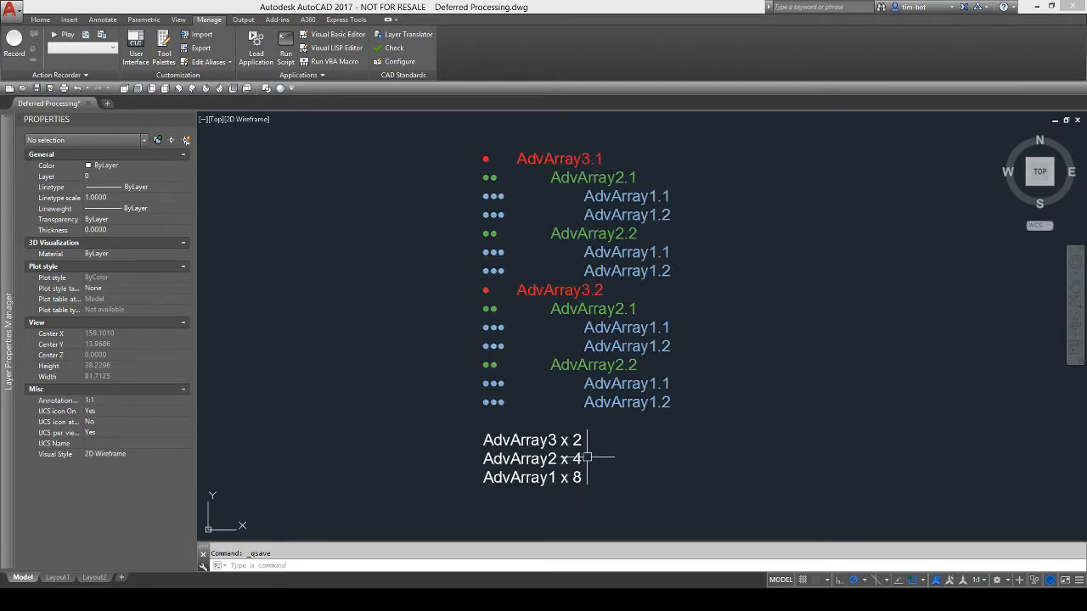
pyautogui.moveTo(547, 429)
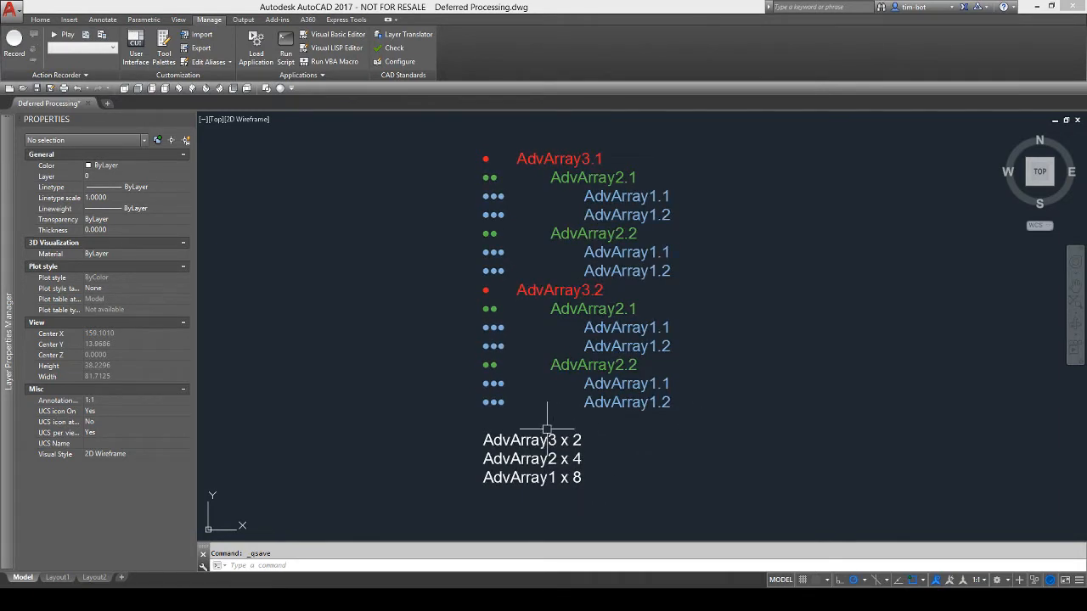
pyautogui.moveTo(362, 399)
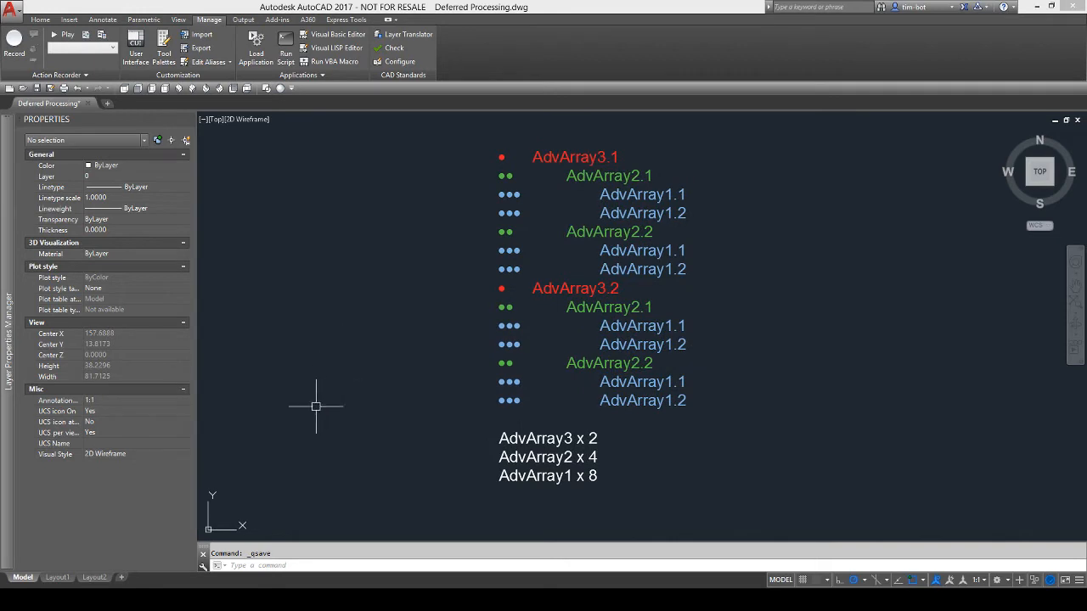
pyautogui.moveTo(896, 214)
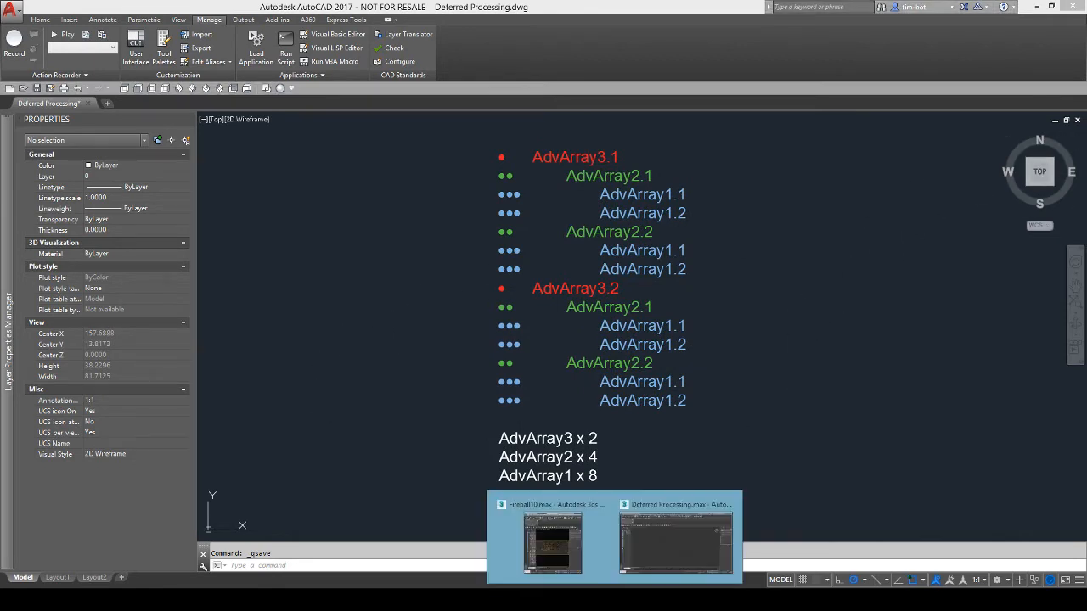
# Try random Z rotation 0.458 on Teapot001's top AdvArray, then reset it to 0.
pyautogui.click(675, 544)
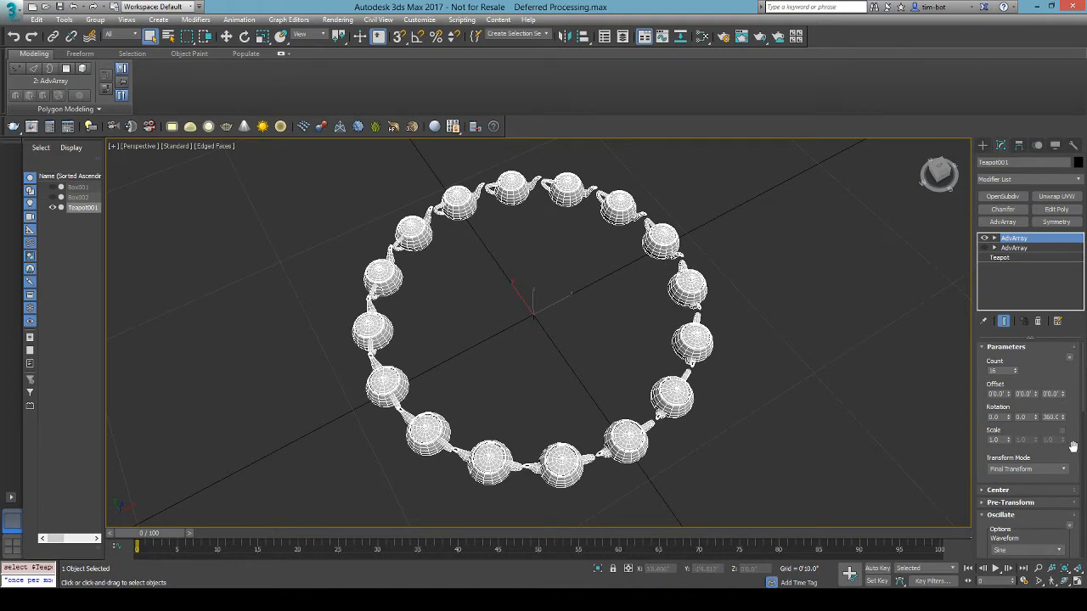
pyautogui.scroll(-3)
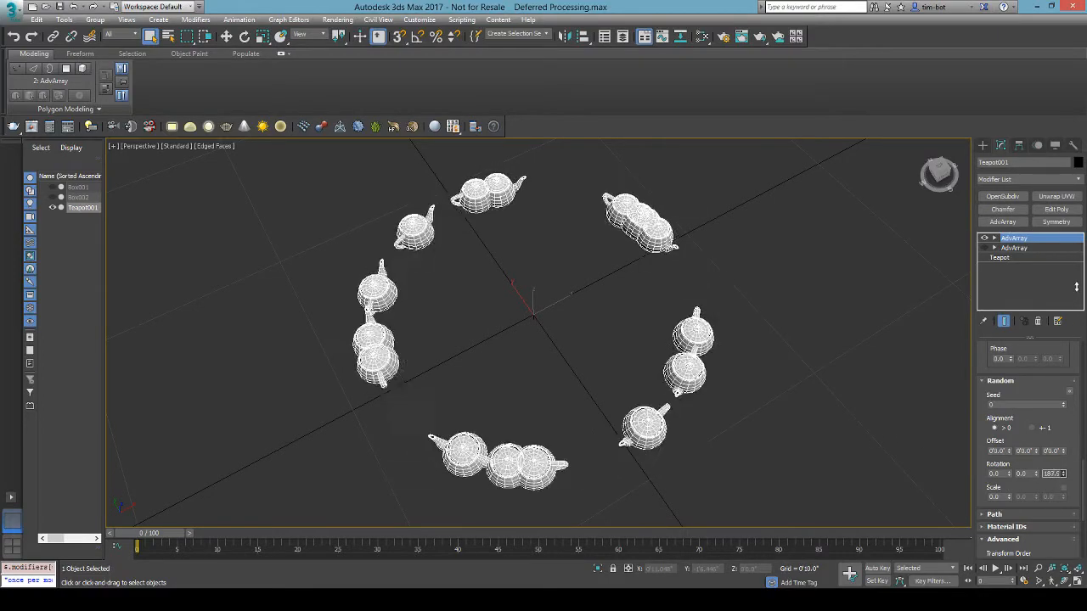
pyautogui.write('0.458')
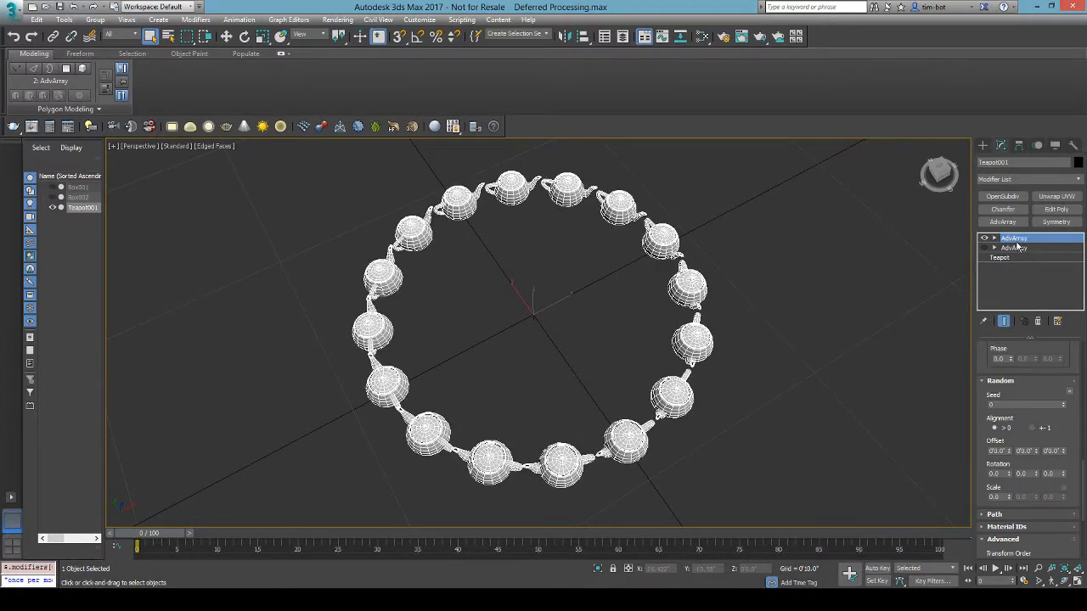
# Select Teapot001's lower AdvArray and view its Advanced rollout with Defer Processing checked.
pyautogui.click(1015, 247)
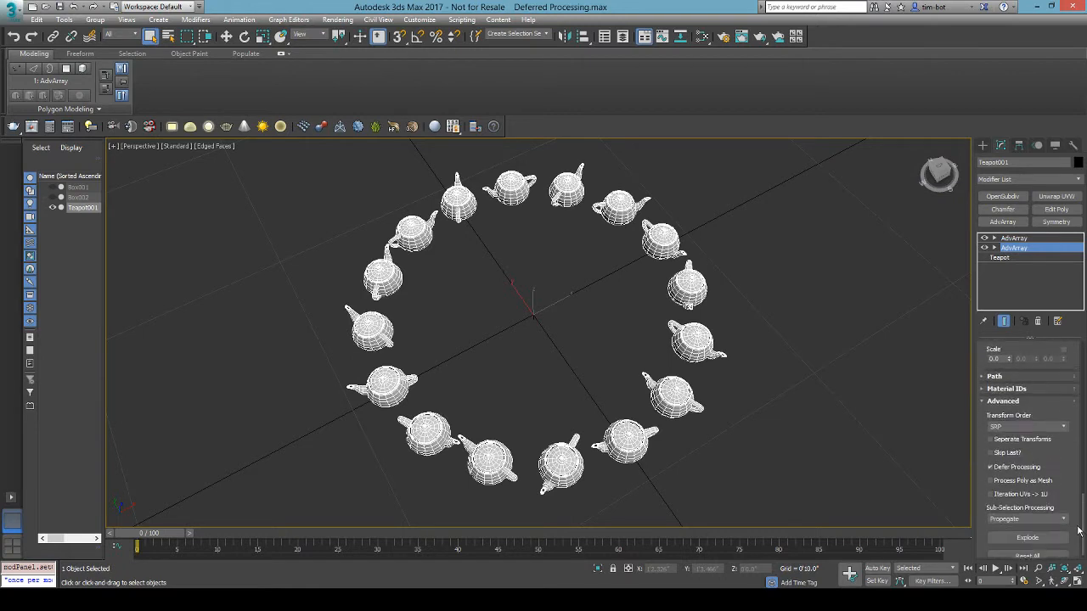
pyautogui.scroll(3)
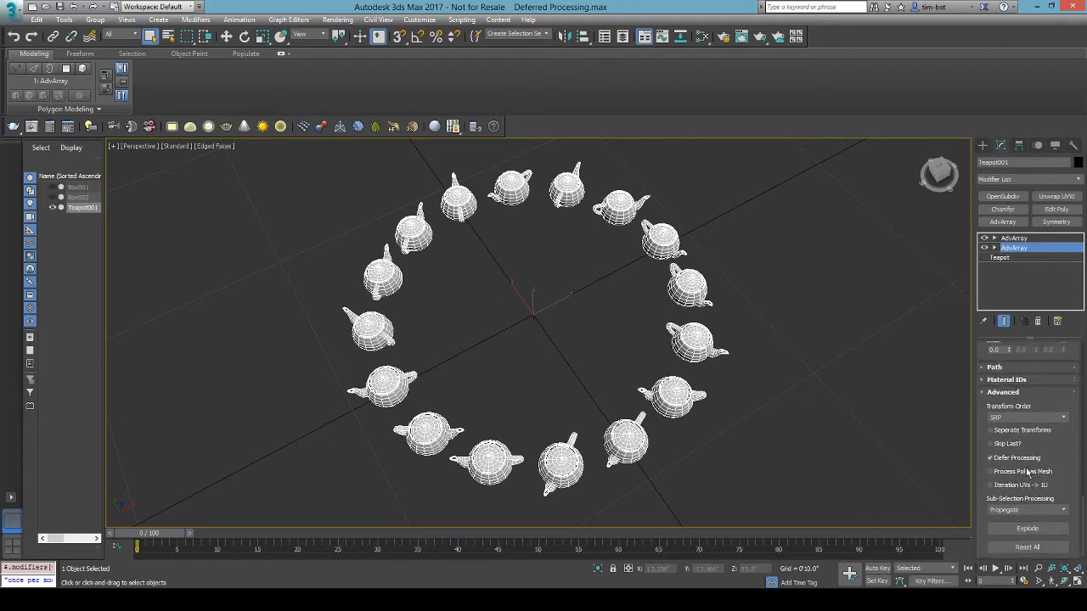
# Set the lower AdvArray's random seed to 272 and Z rotation to about 1397.
pyautogui.click(990, 457)
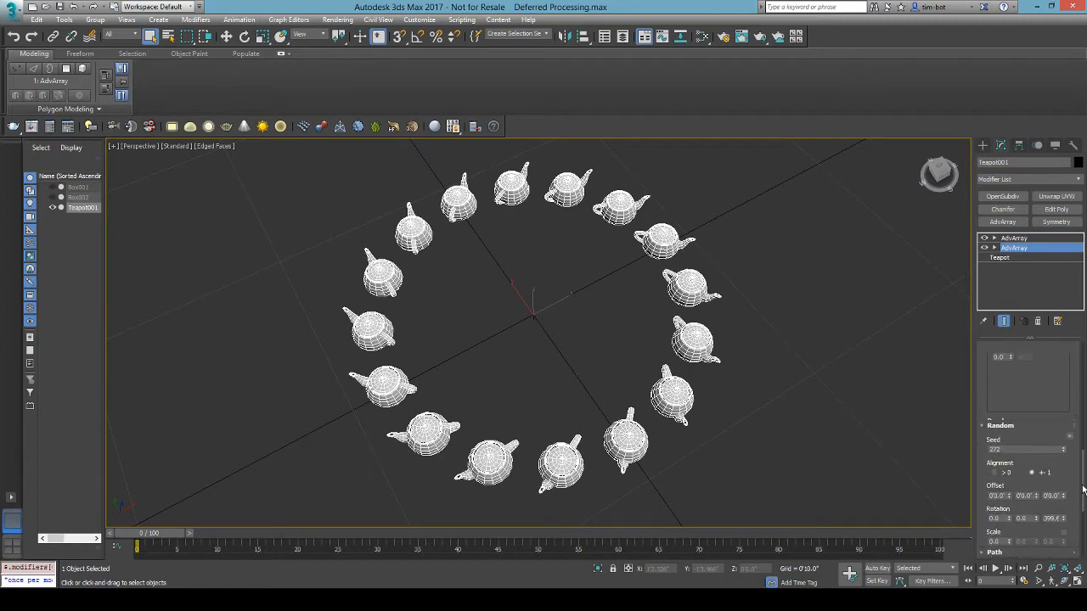
pyautogui.scroll(-3)
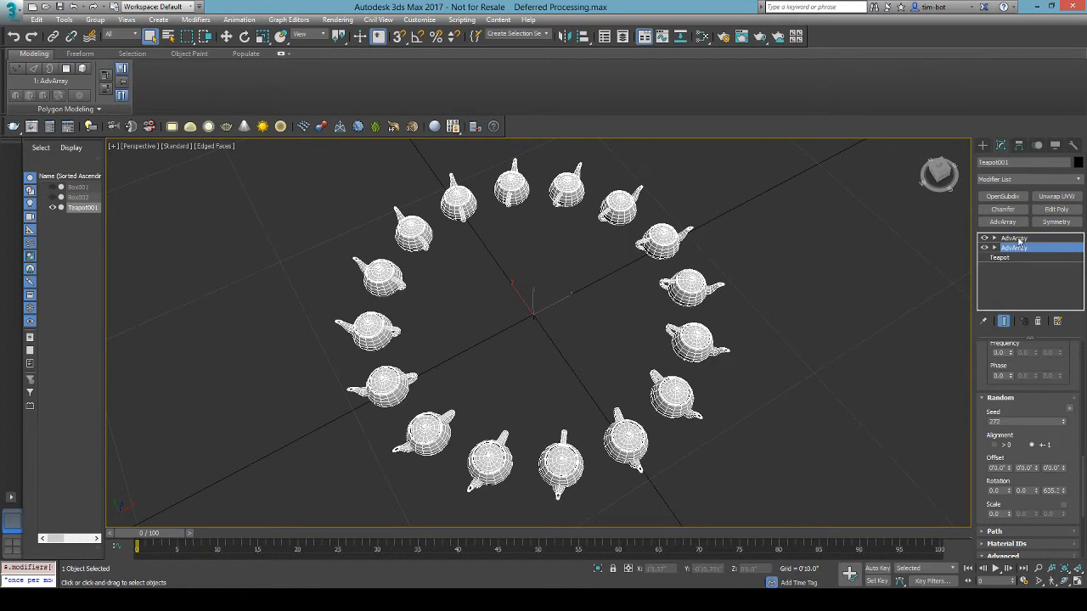
pyautogui.click(1014, 238)
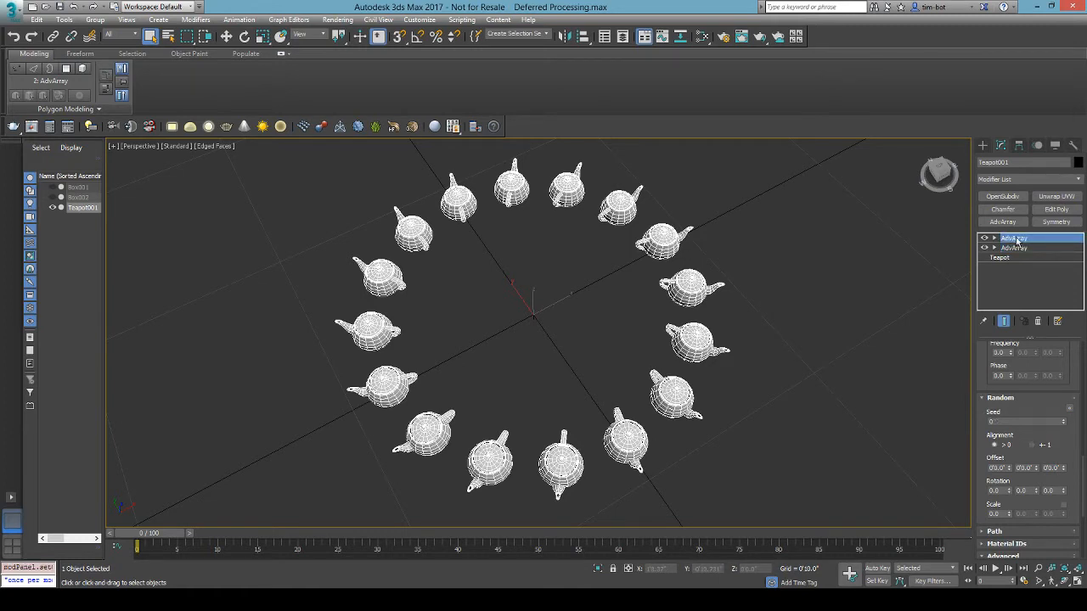
pyautogui.click(1014, 247)
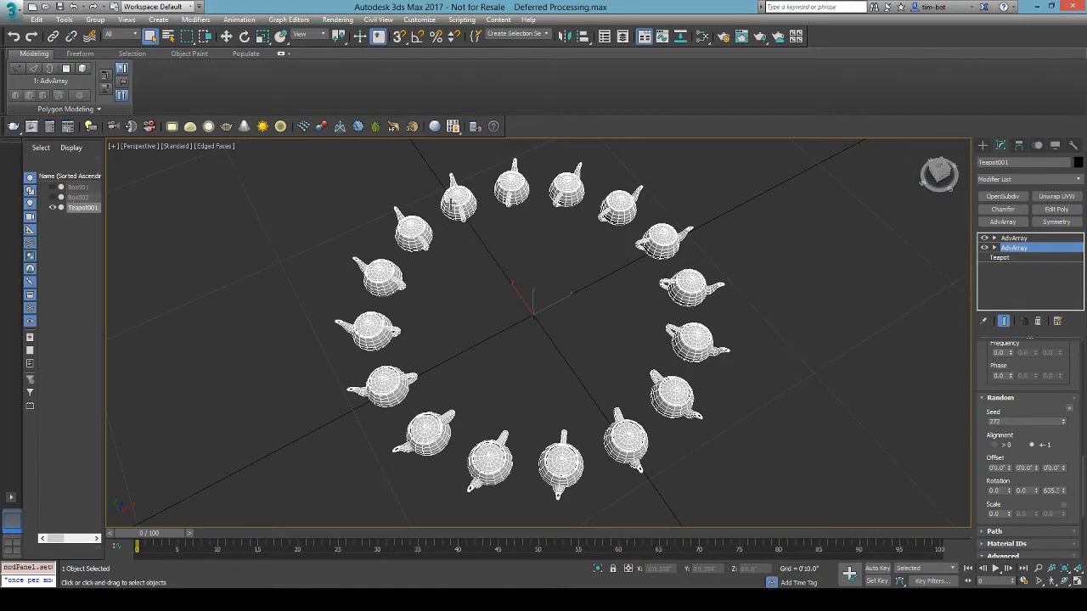
pyautogui.moveTo(701, 406)
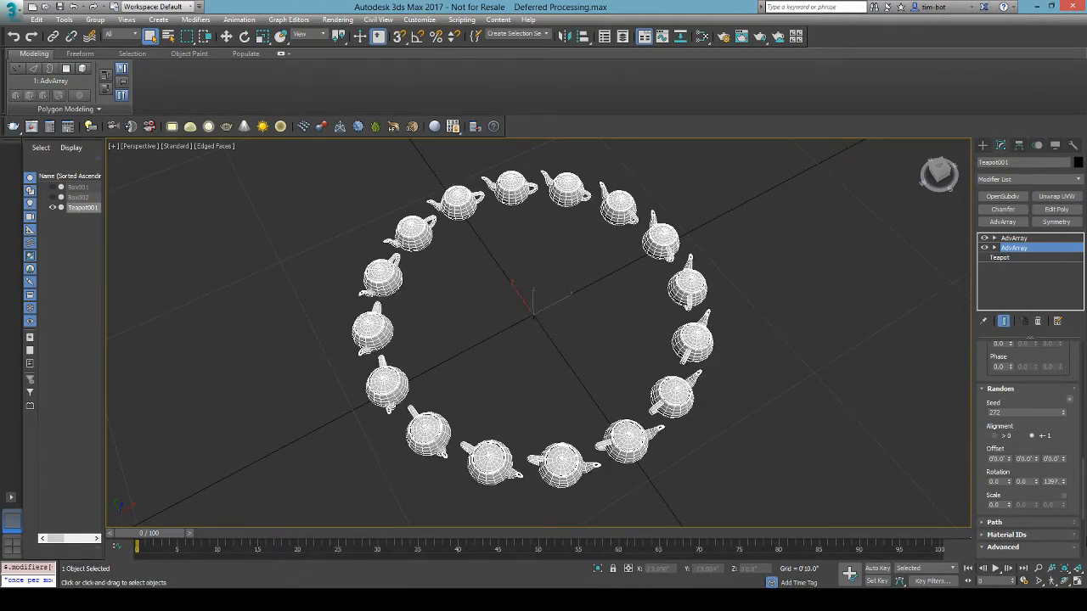
pyautogui.click(1003, 389)
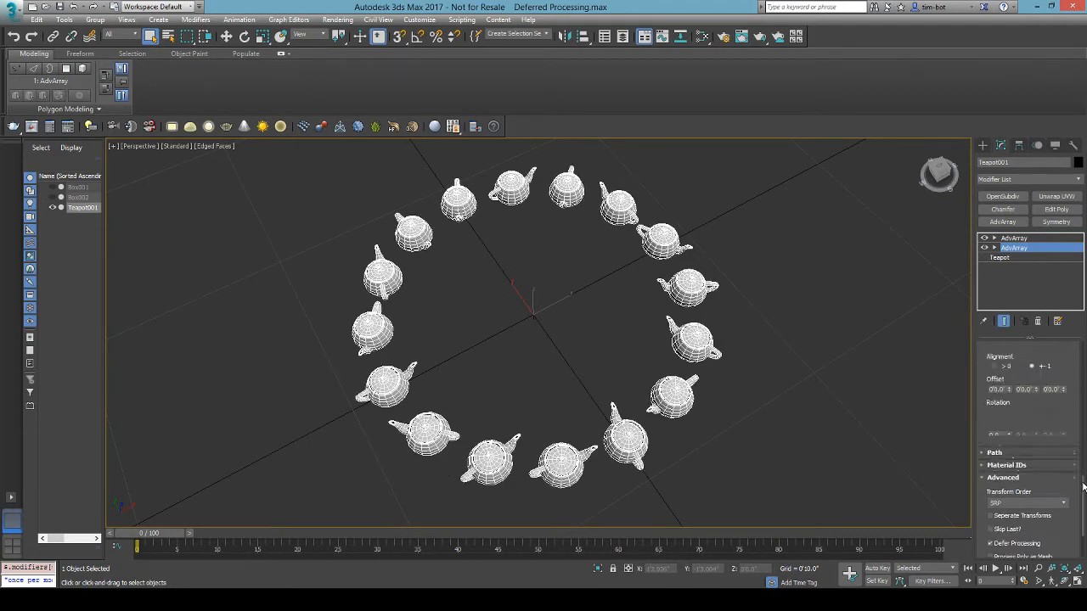
pyautogui.scroll(-3)
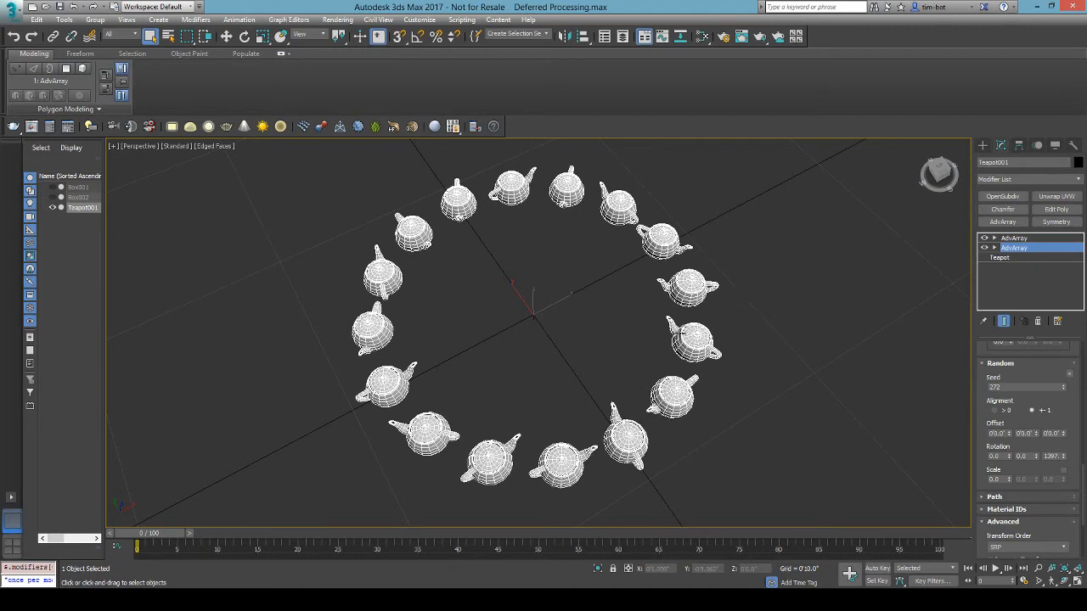
pyautogui.moveTo(554, 326)
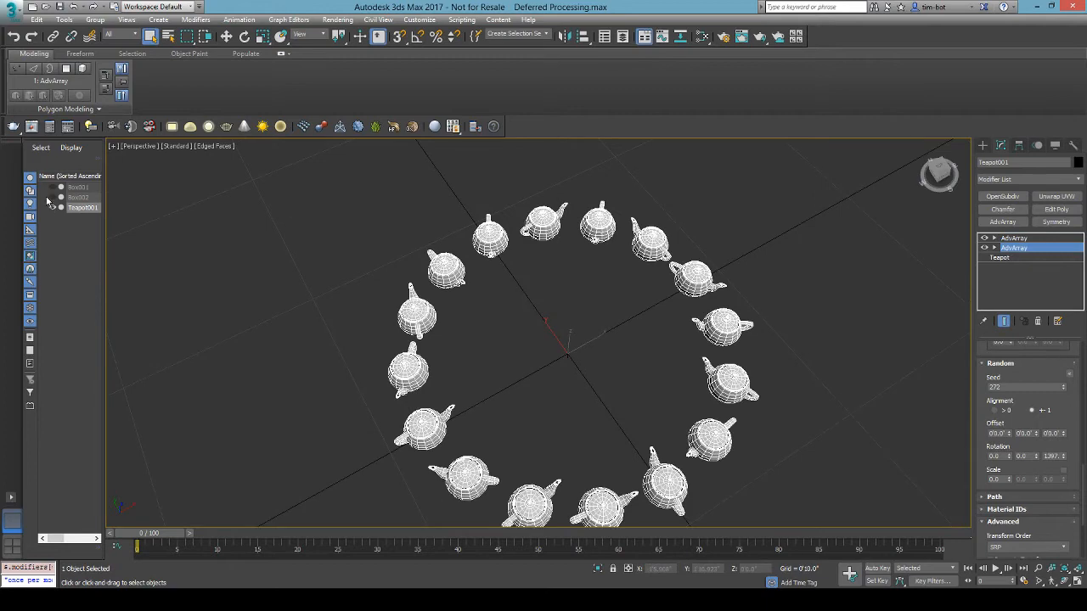
# Select Box002 and review its top AdvArray's Oscillate rollout.
pyautogui.click(79, 196)
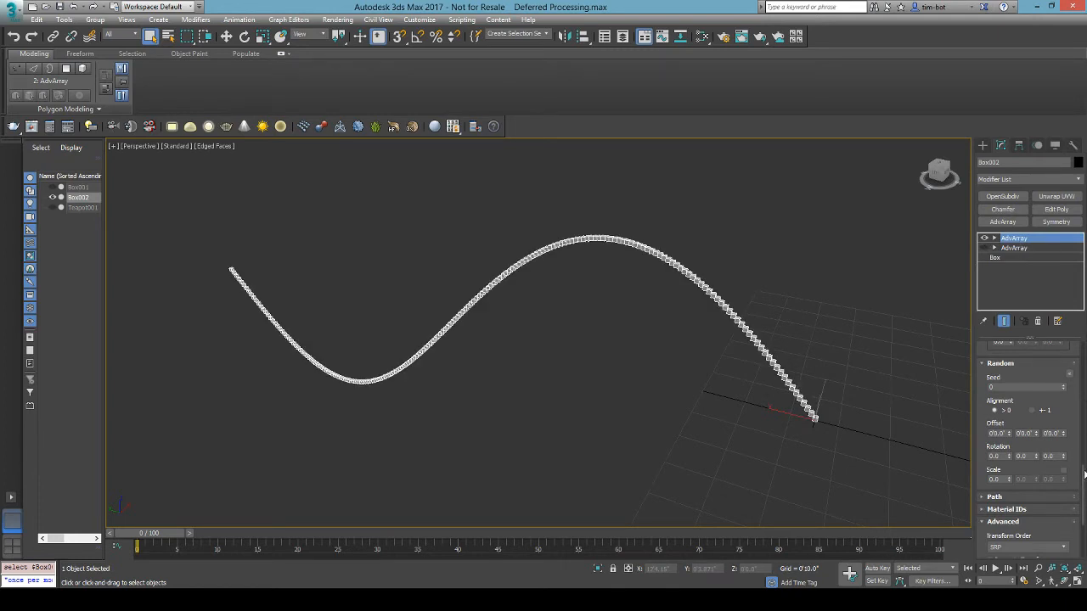
pyautogui.scroll(-3)
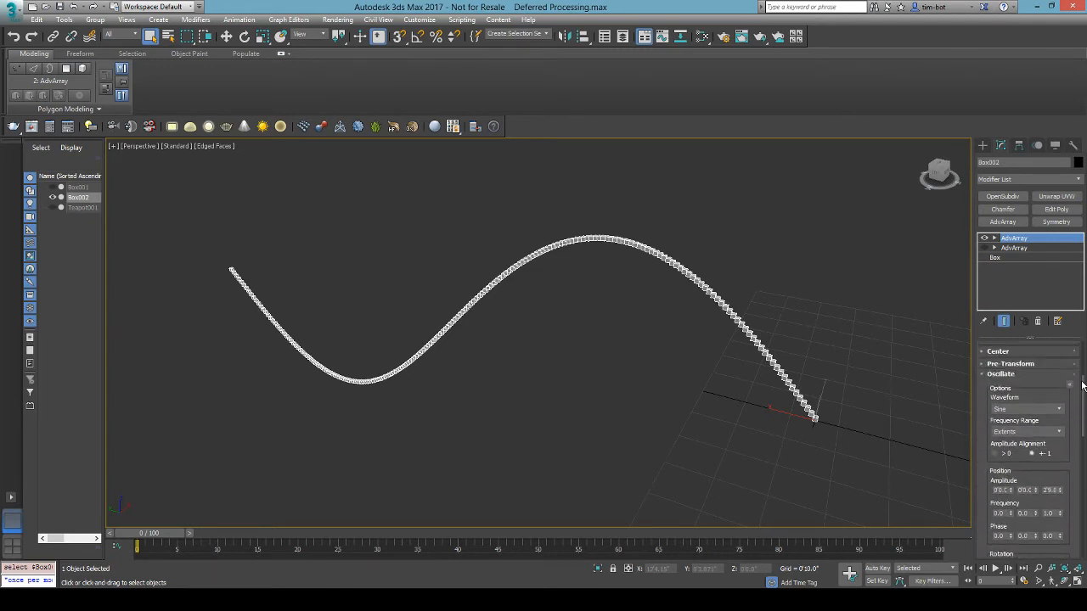
pyautogui.scroll(-3)
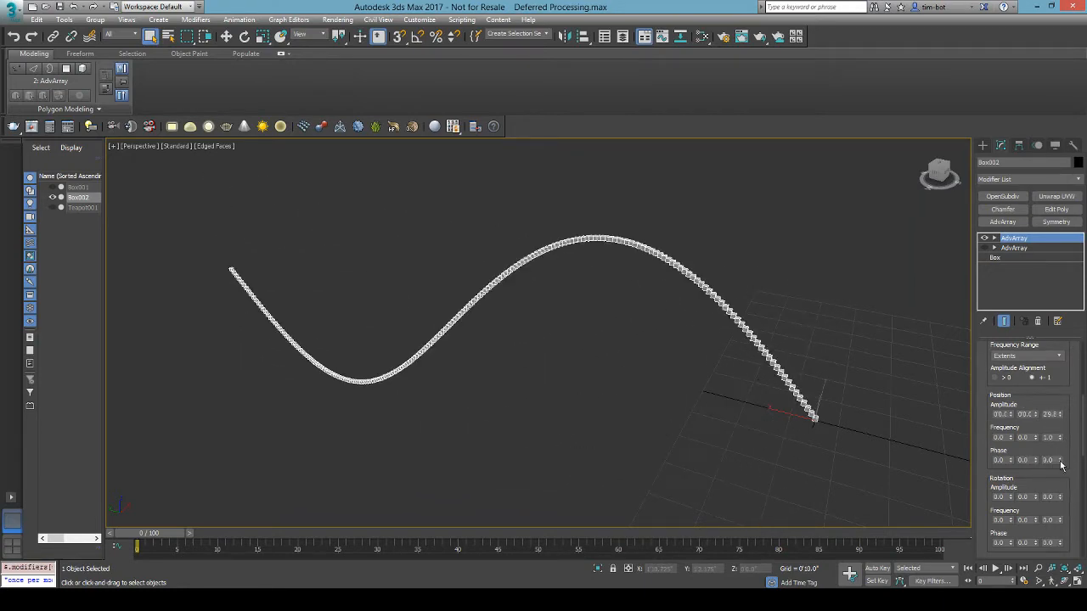
# Set oscillation position values on Box002's lower AdvArray.
pyautogui.click(1015, 247)
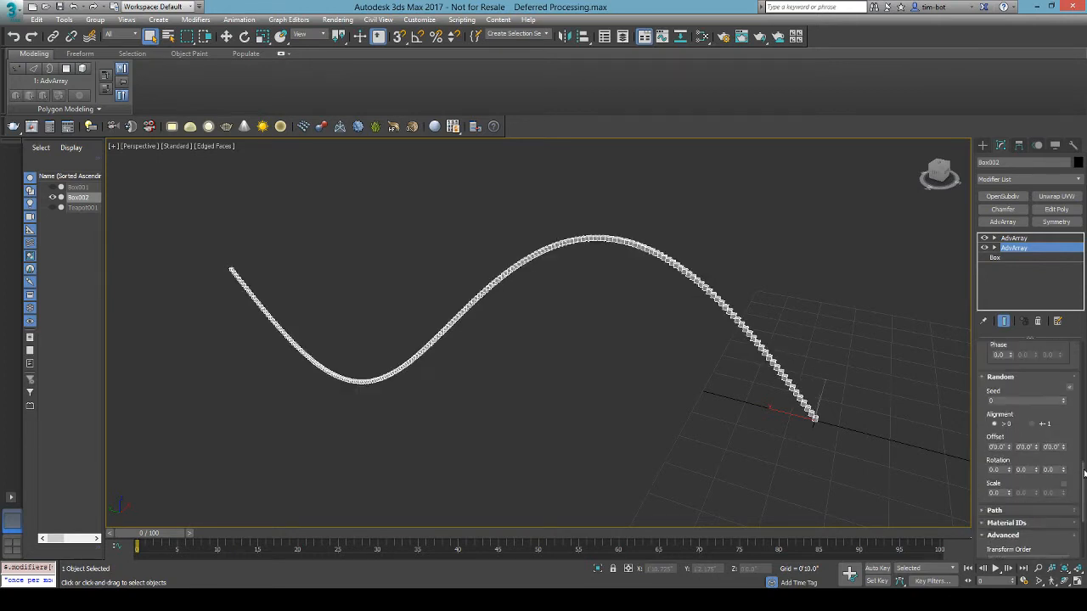
pyautogui.scroll(-3)
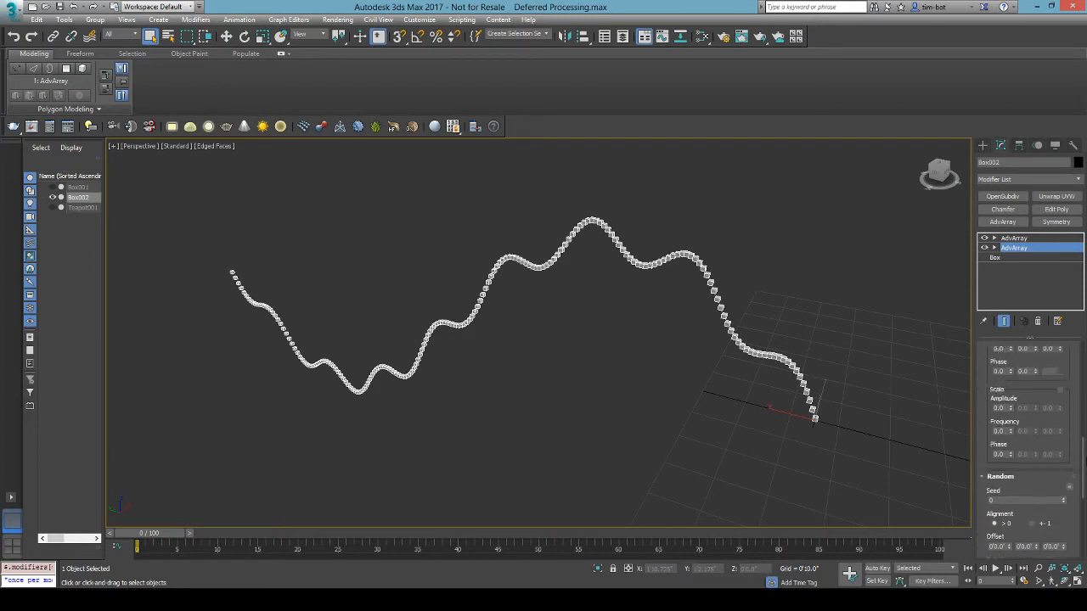
pyautogui.scroll(-3)
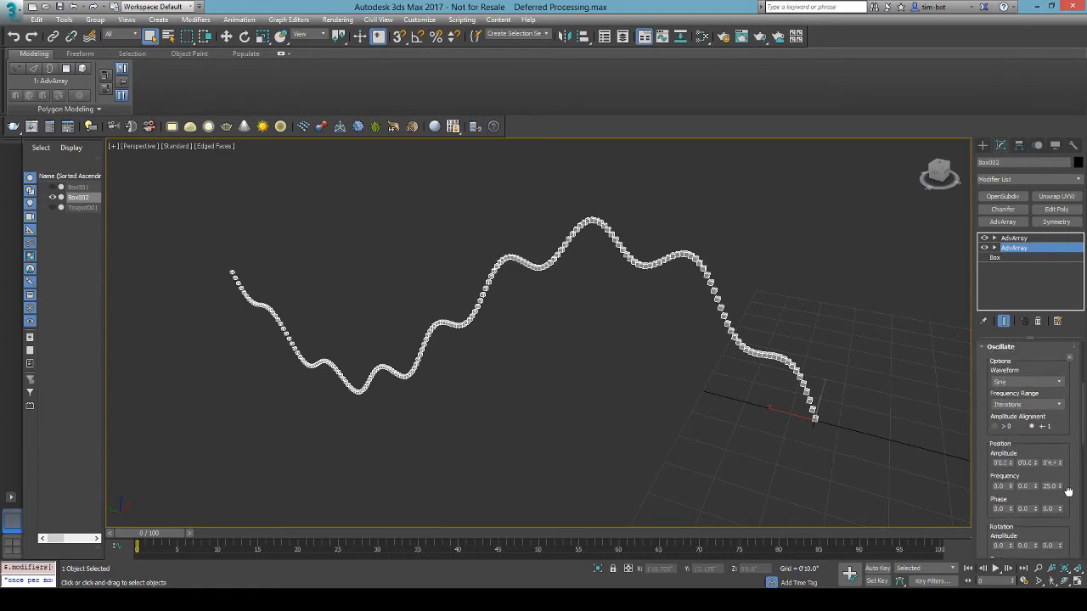
pyautogui.moveTo(1035, 392)
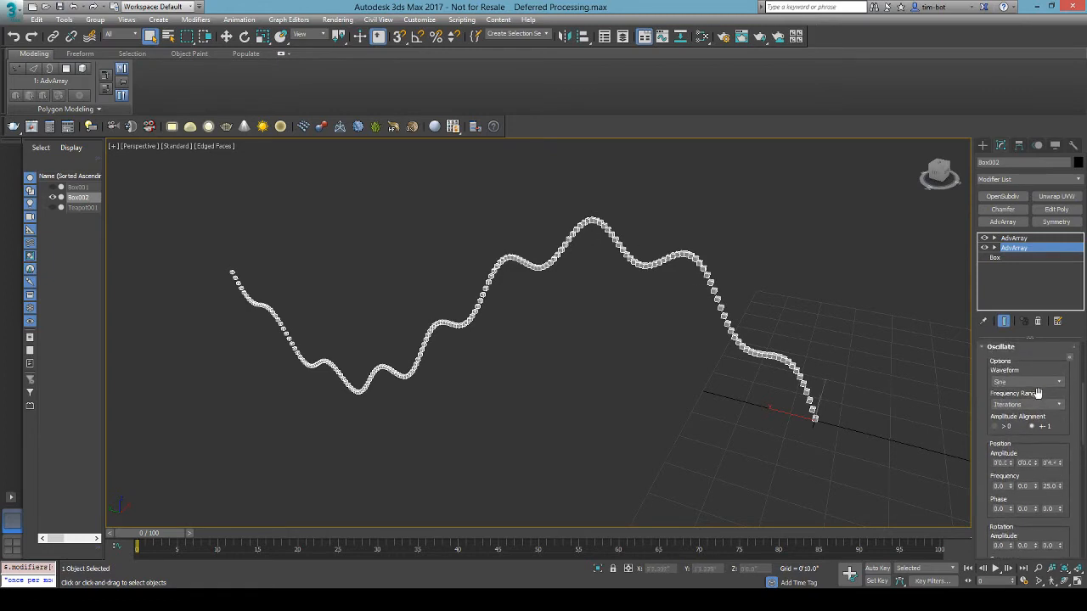
# Set the lower AdvArray's oscillation Frequency Range to Iterations.
pyautogui.click(1013, 238)
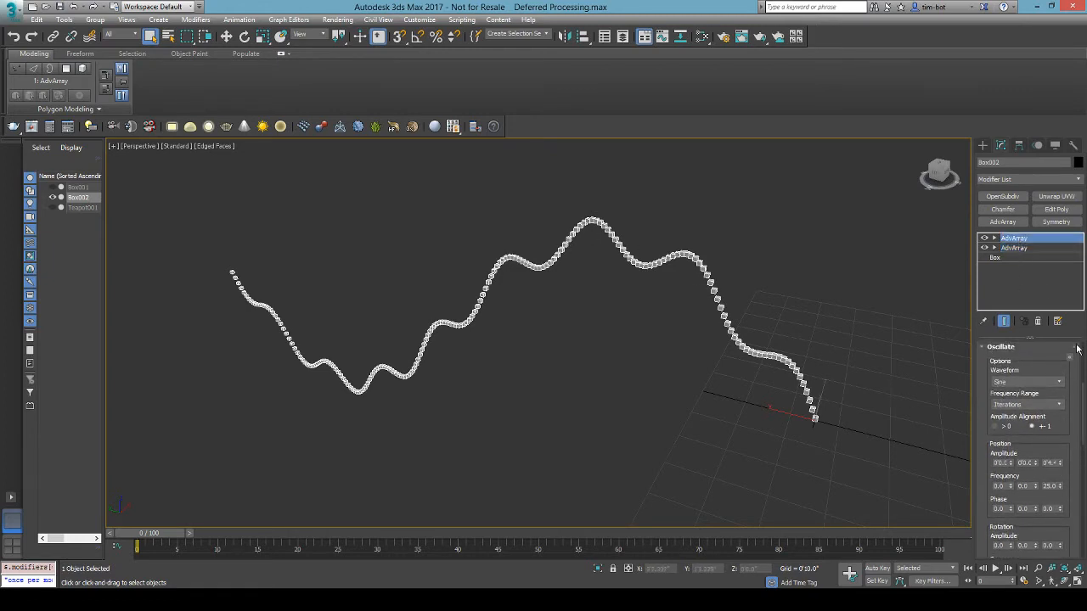
pyautogui.click(1023, 404)
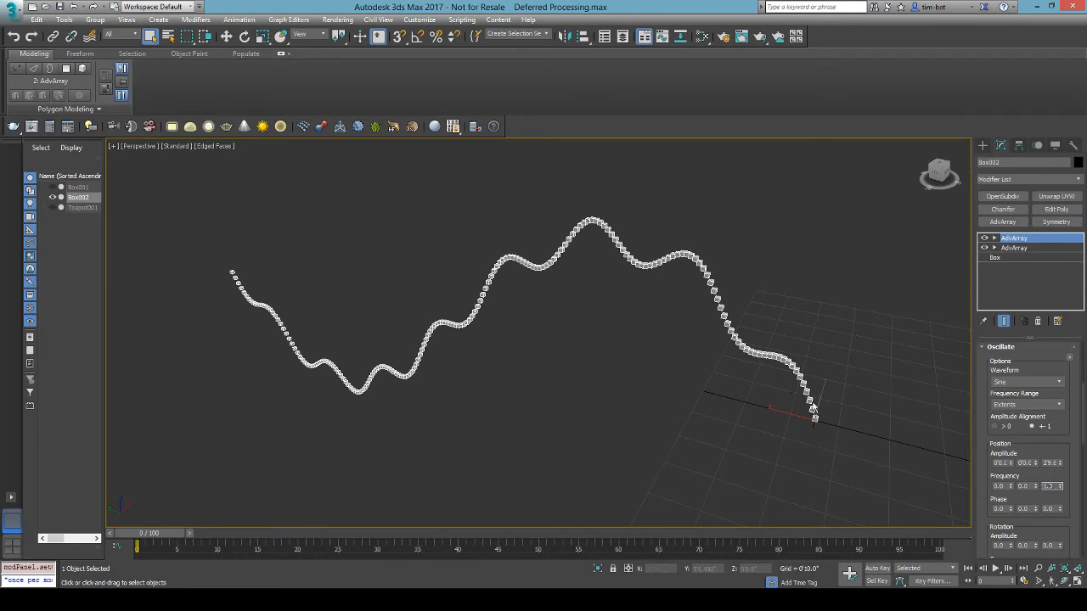
pyautogui.moveTo(209, 291)
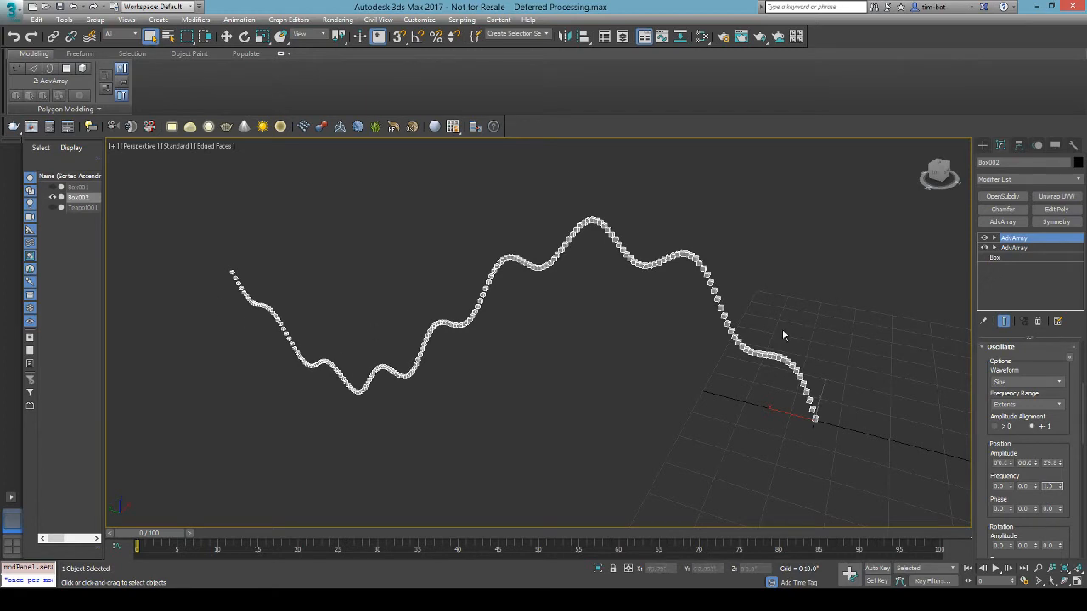
pyautogui.click(1015, 247)
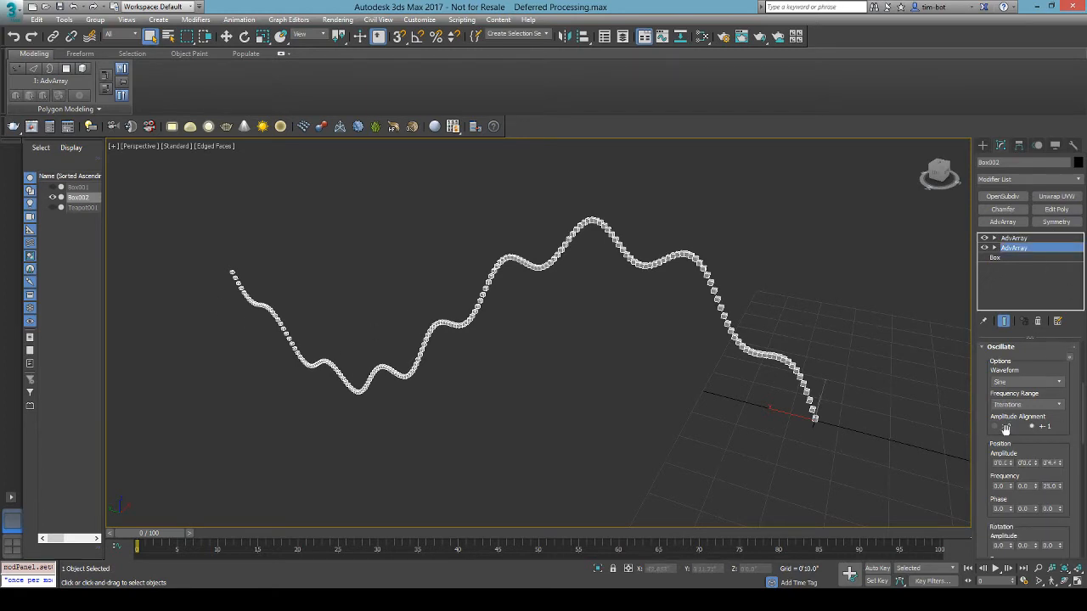
pyautogui.scroll(-3)
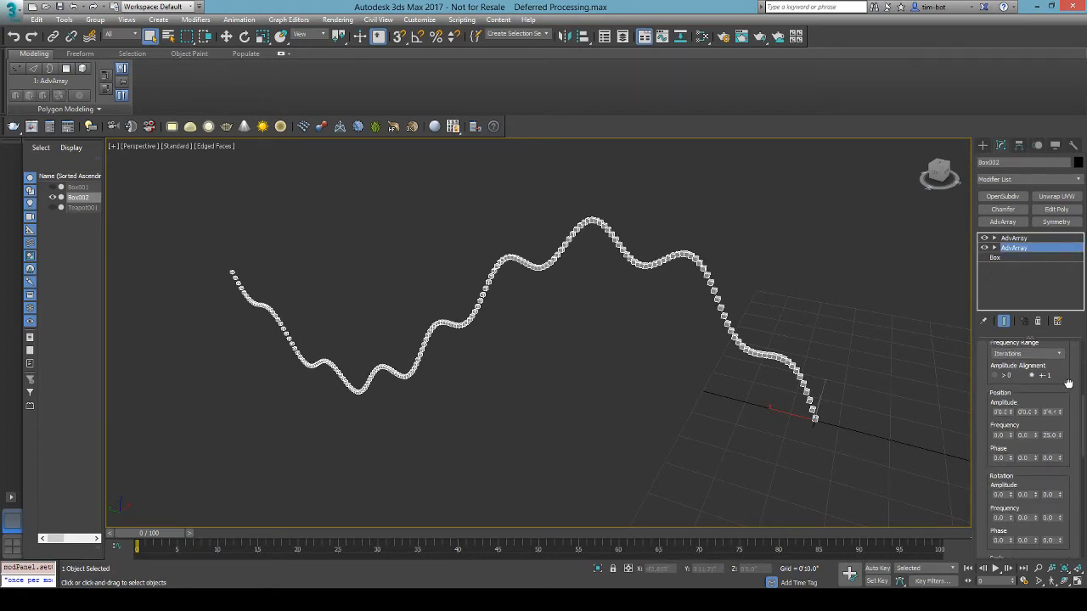
pyautogui.click(1028, 420)
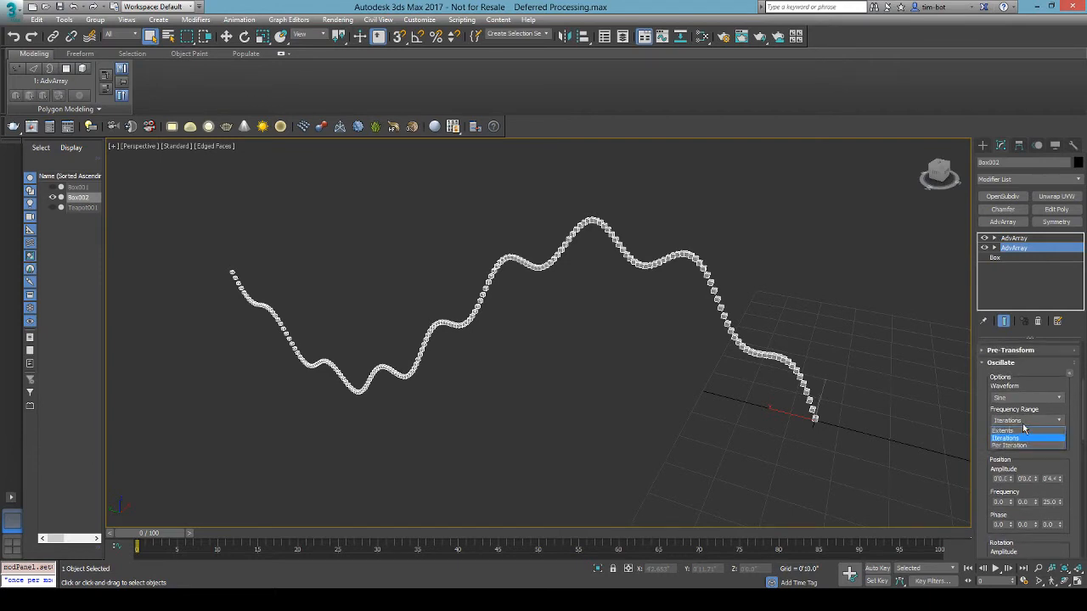
pyautogui.click(1005, 438)
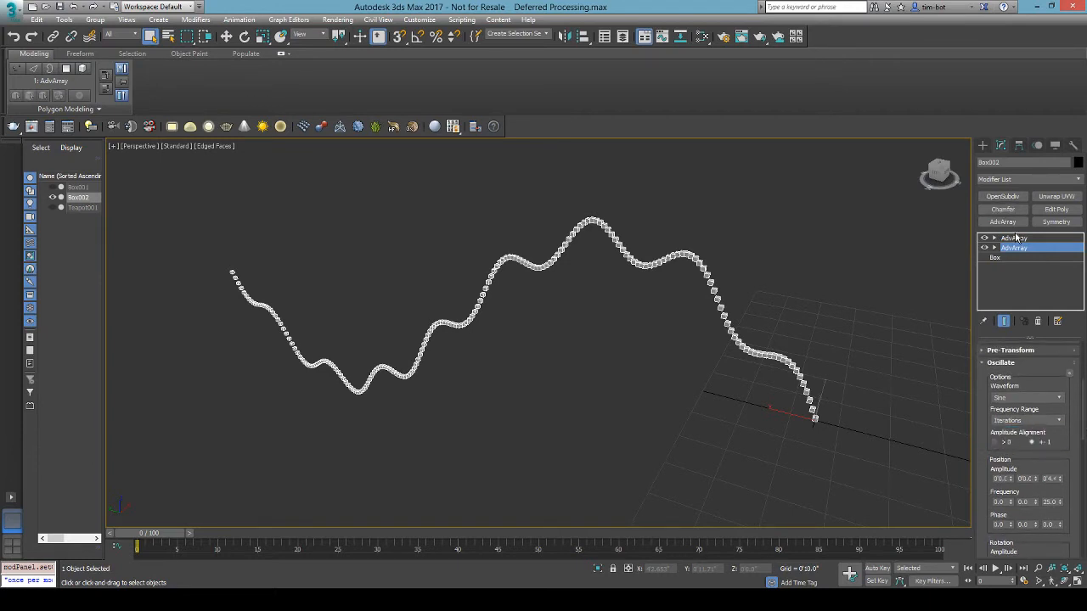
# Check the upper AdvArray's Extents oscillation settings and show the box grid.
pyautogui.click(1014, 238)
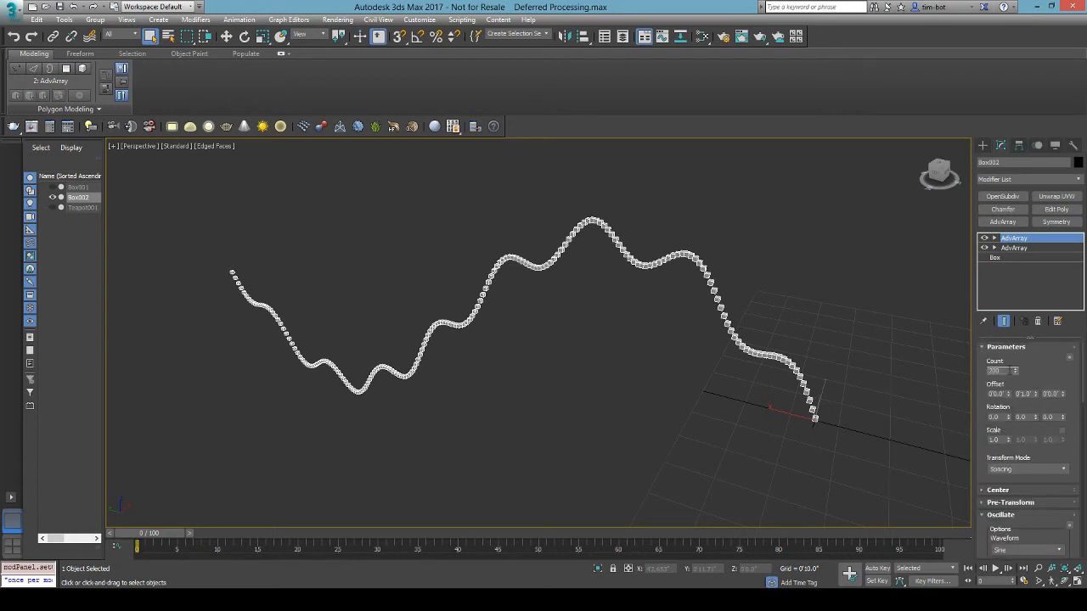
pyautogui.click(1015, 247)
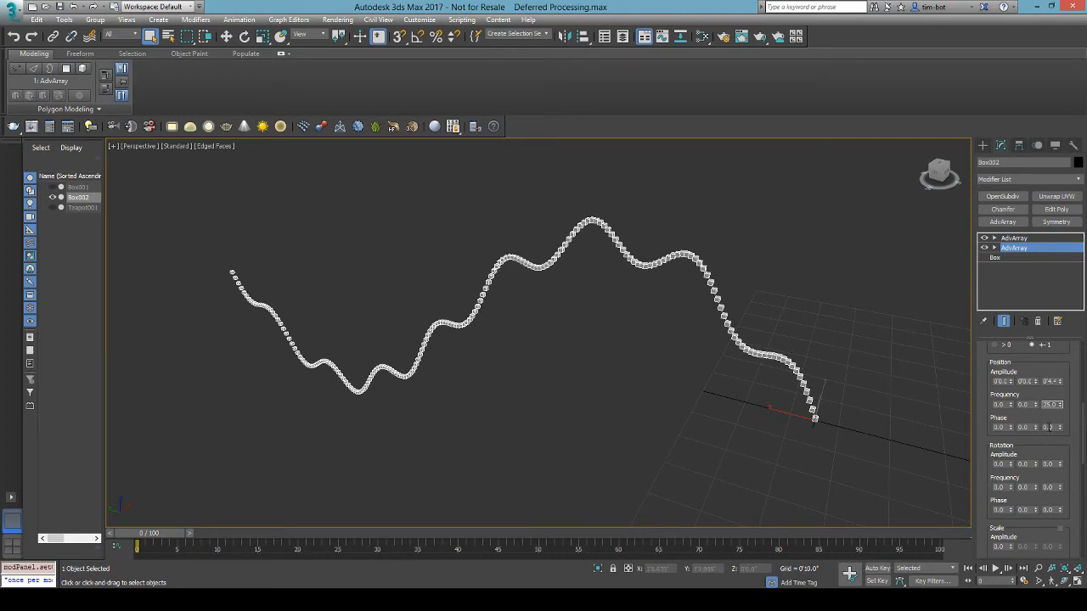
pyautogui.scroll(3)
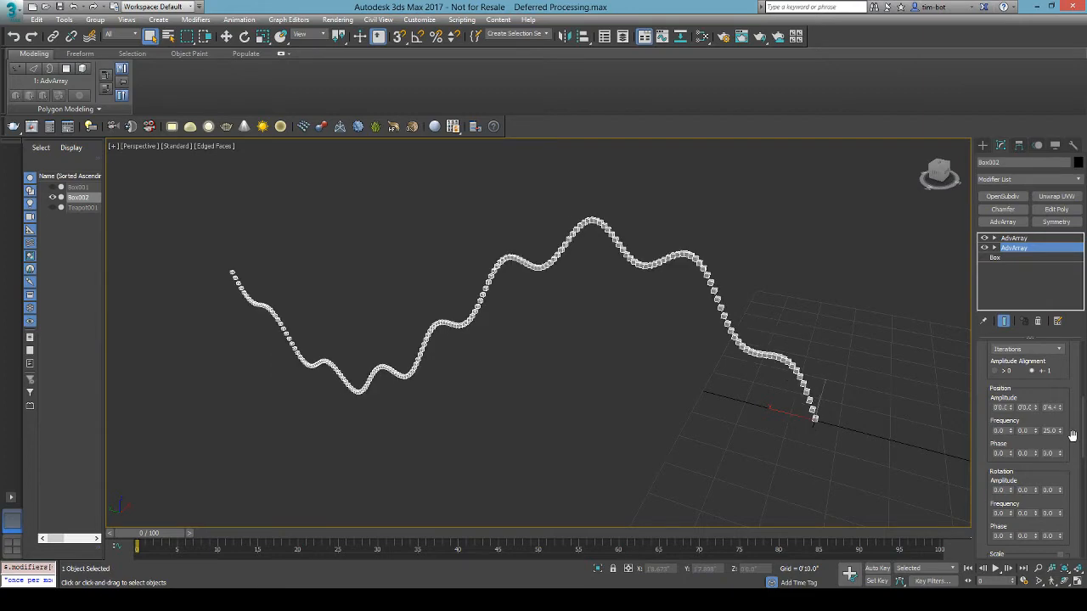
pyautogui.click(1014, 237)
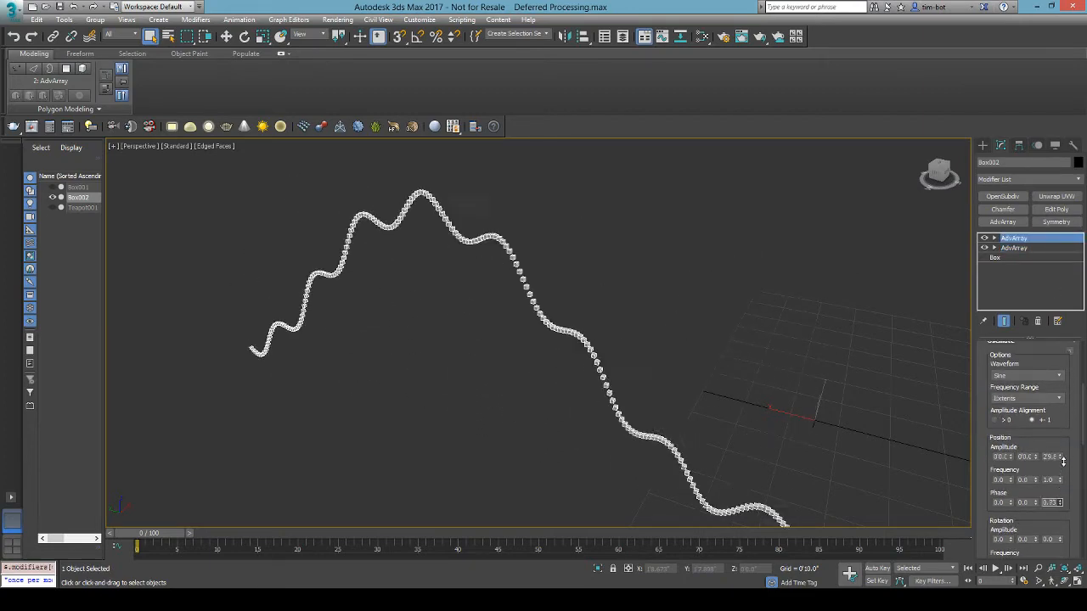
pyautogui.click(1061, 502)
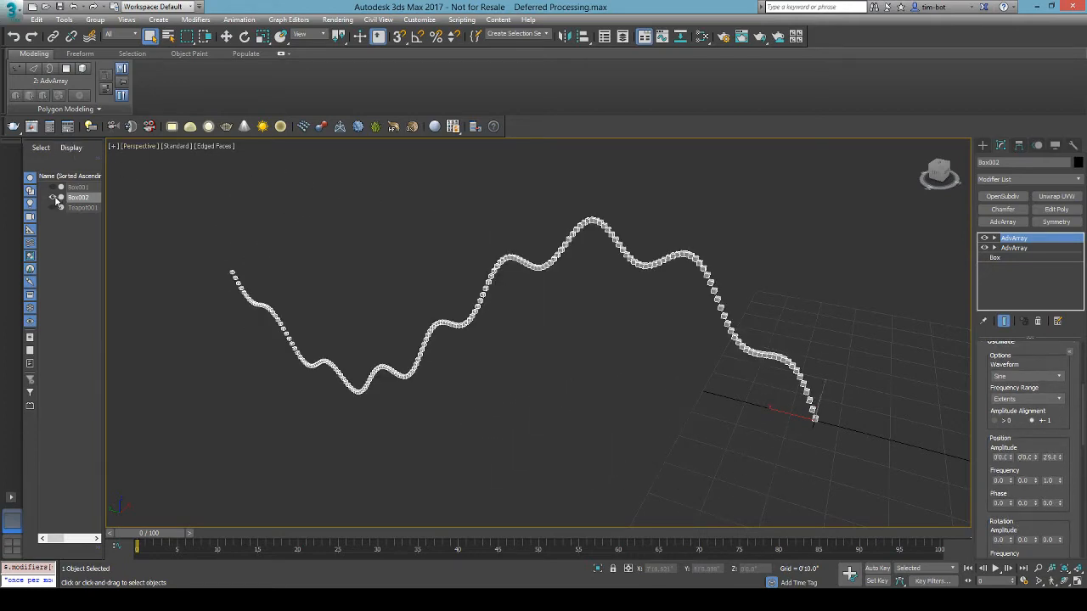
pyautogui.click(60, 197)
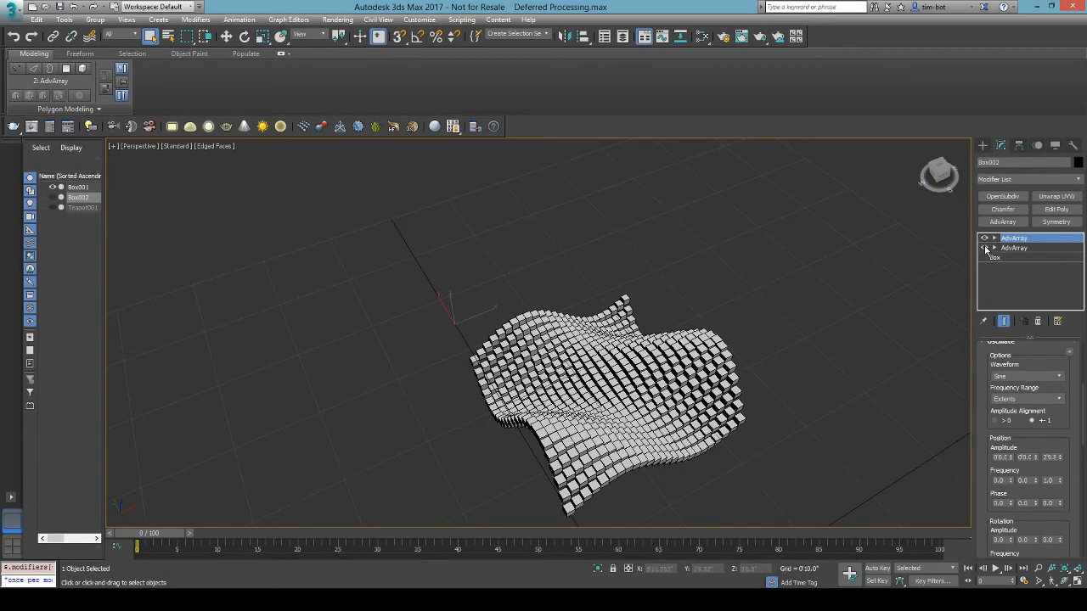
# Select Box001 and re-enable its lower AdvArray to restore the grid.
pyautogui.click(985, 247)
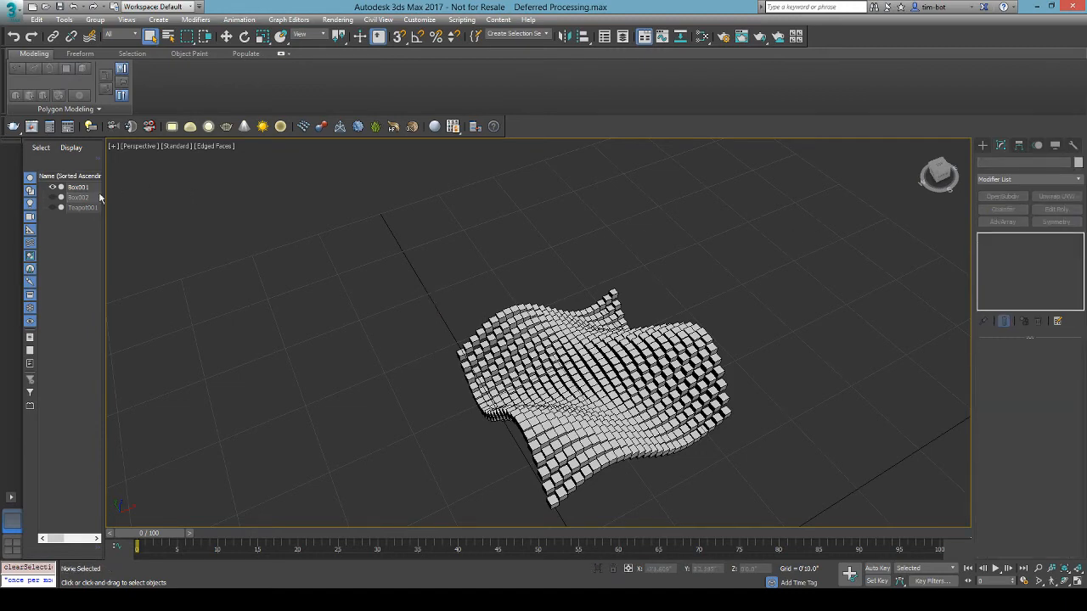
pyautogui.click(77, 187)
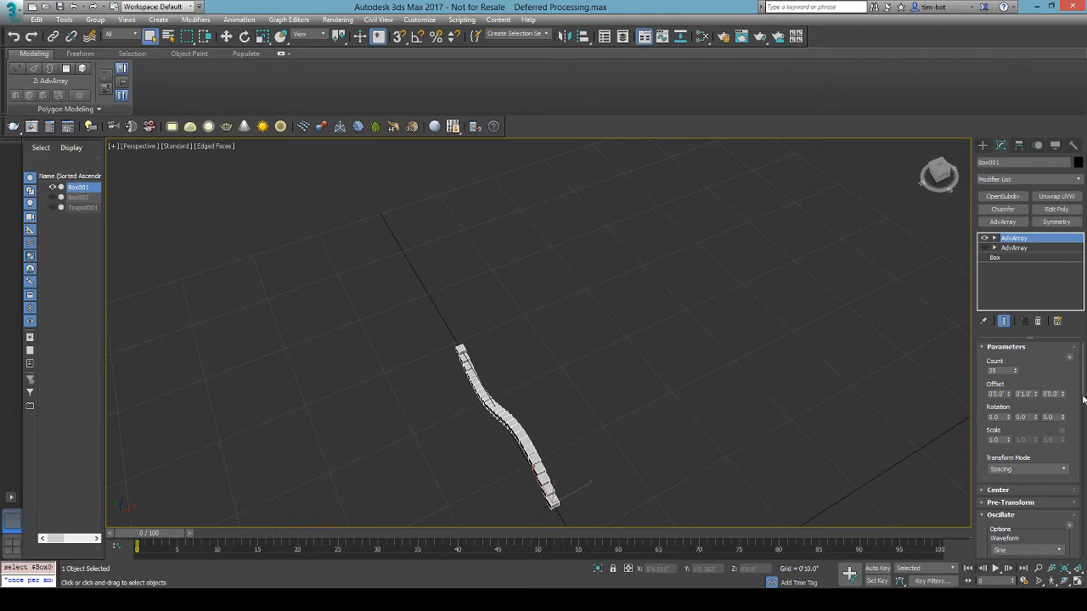
pyautogui.click(1015, 247)
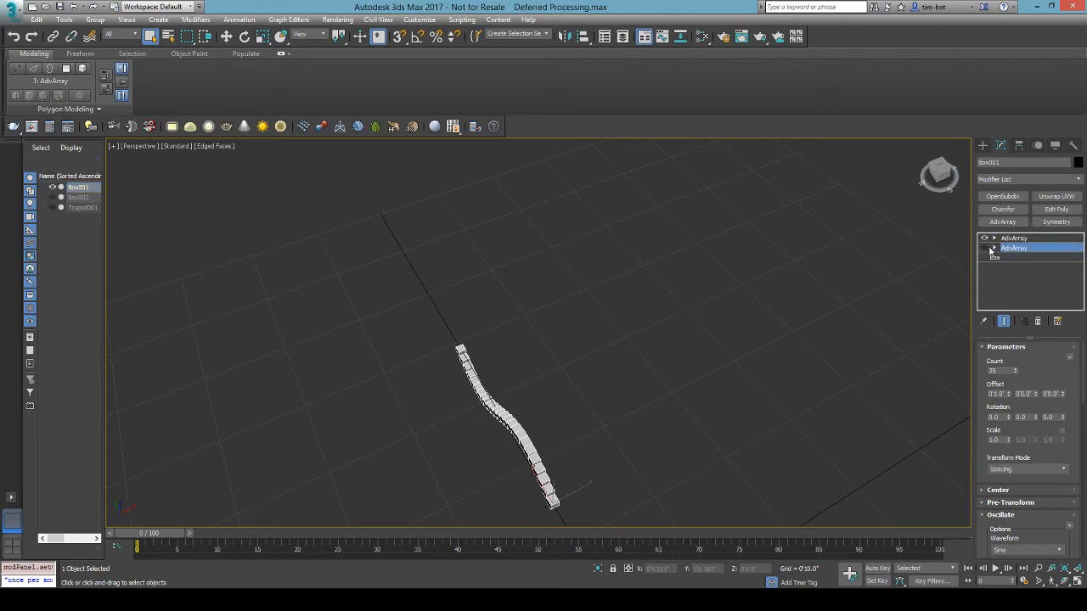
pyautogui.click(984, 247)
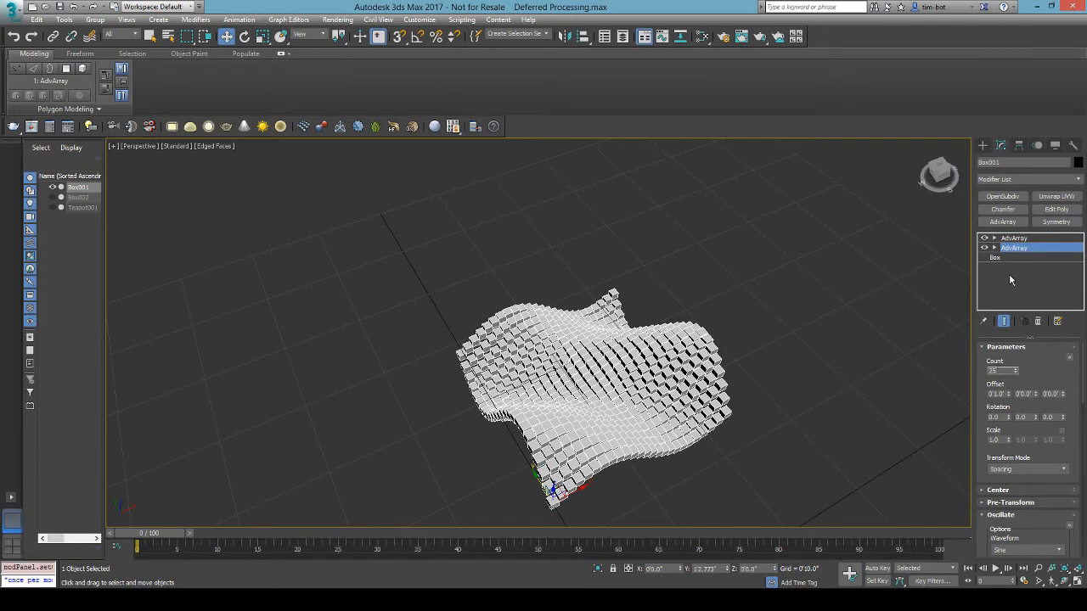
# Review the upper and lower AdvArrays' Oscillate position settings on Box001.
pyautogui.click(1013, 237)
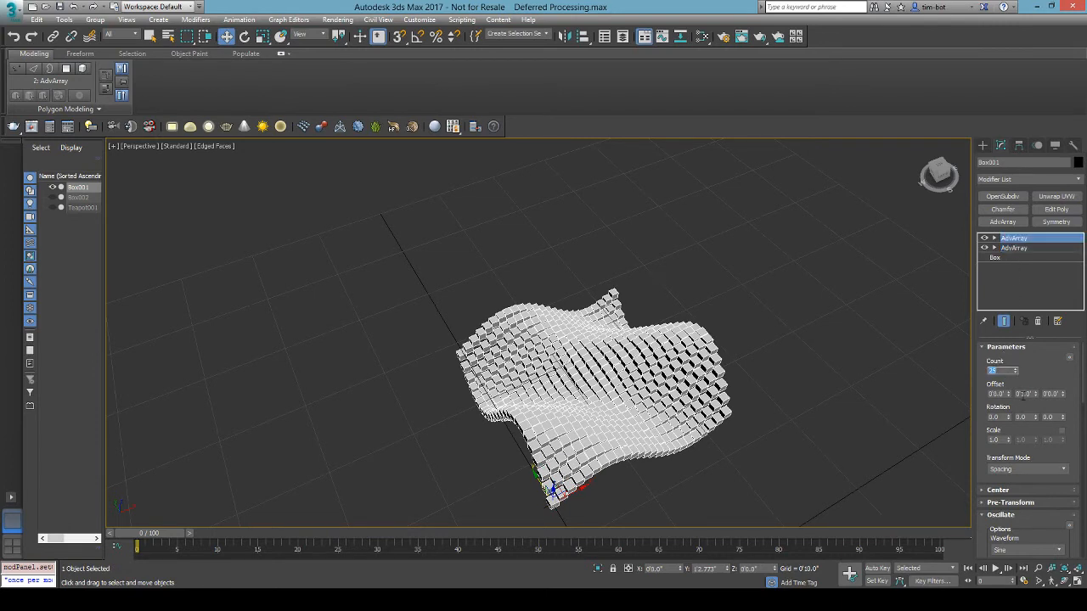
pyautogui.click(1014, 247)
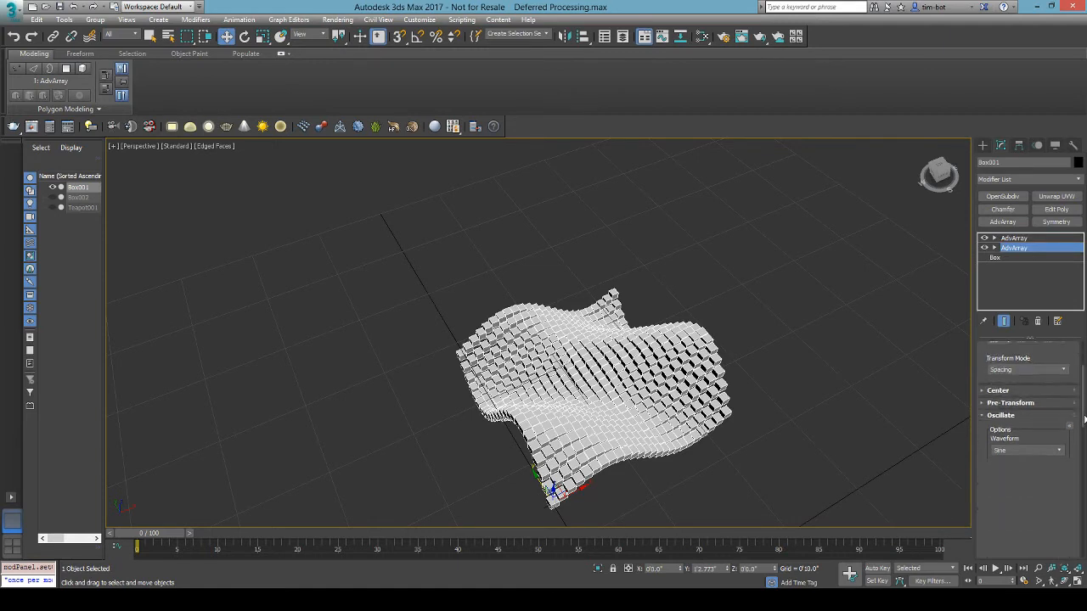
pyautogui.scroll(-3)
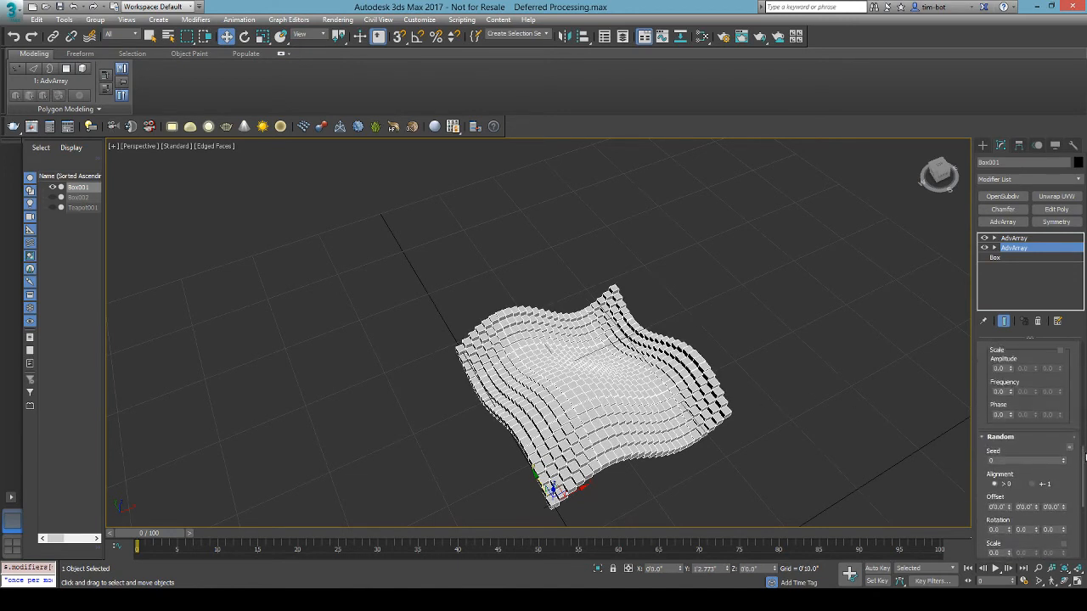
pyautogui.scroll(-3)
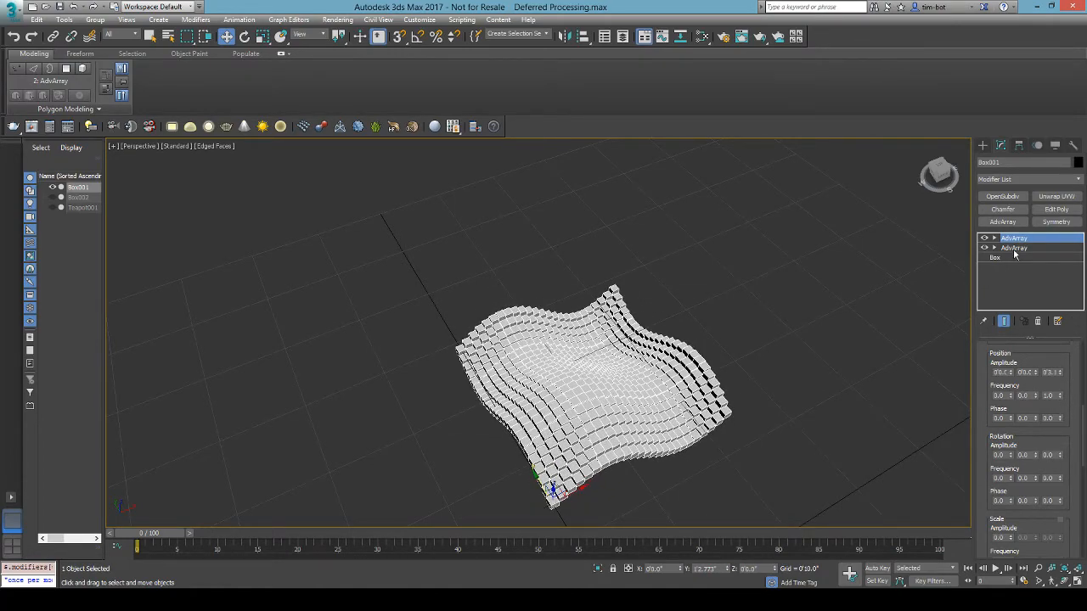
# Enable Defer Processing on Box001's lower AdvArray.
pyautogui.click(1014, 247)
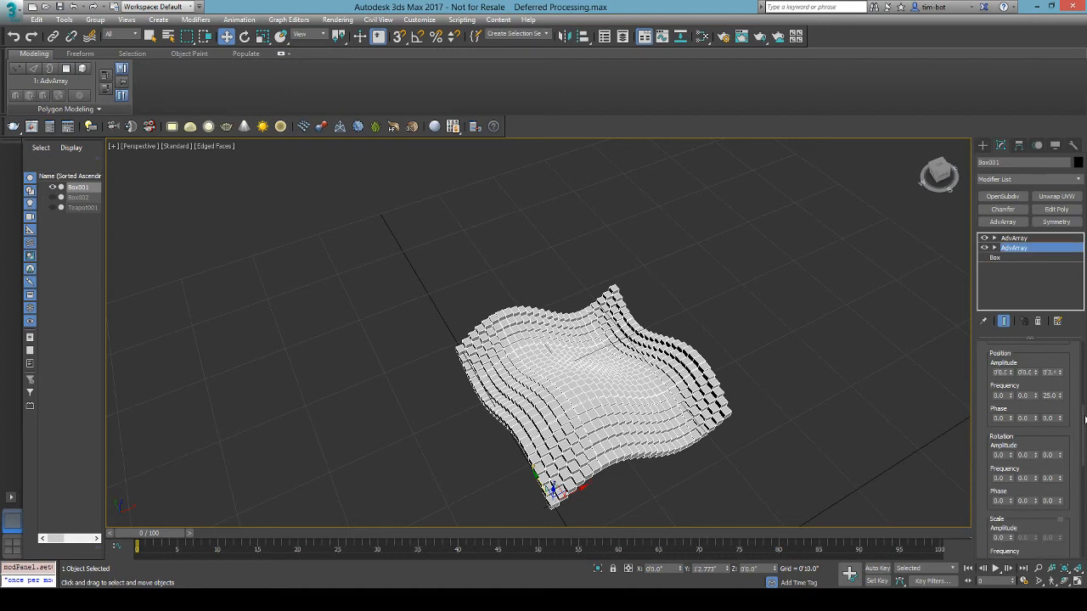
pyautogui.scroll(-3)
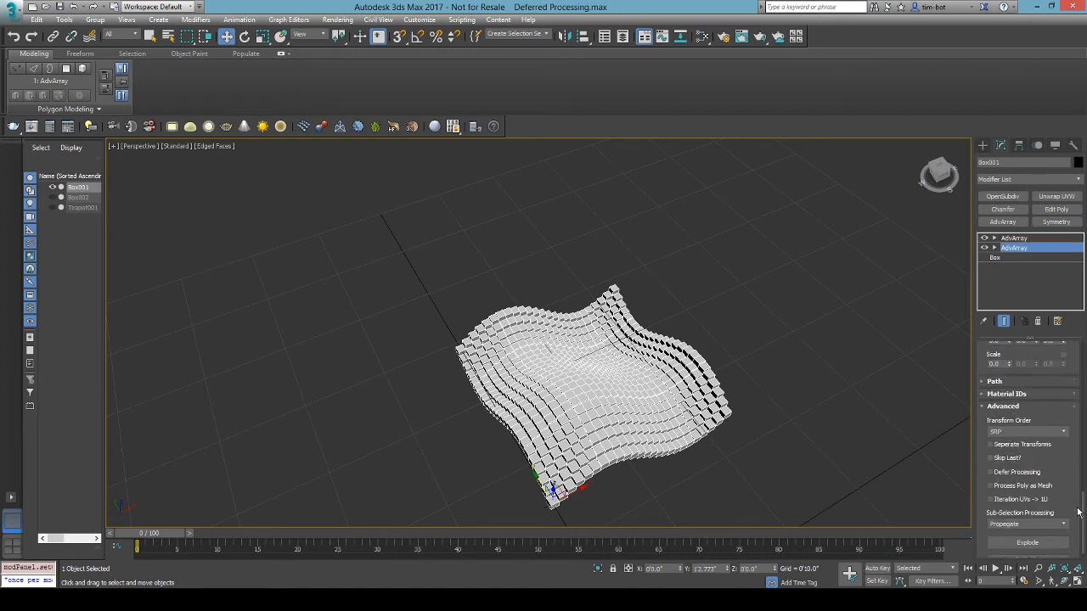
pyautogui.click(990, 483)
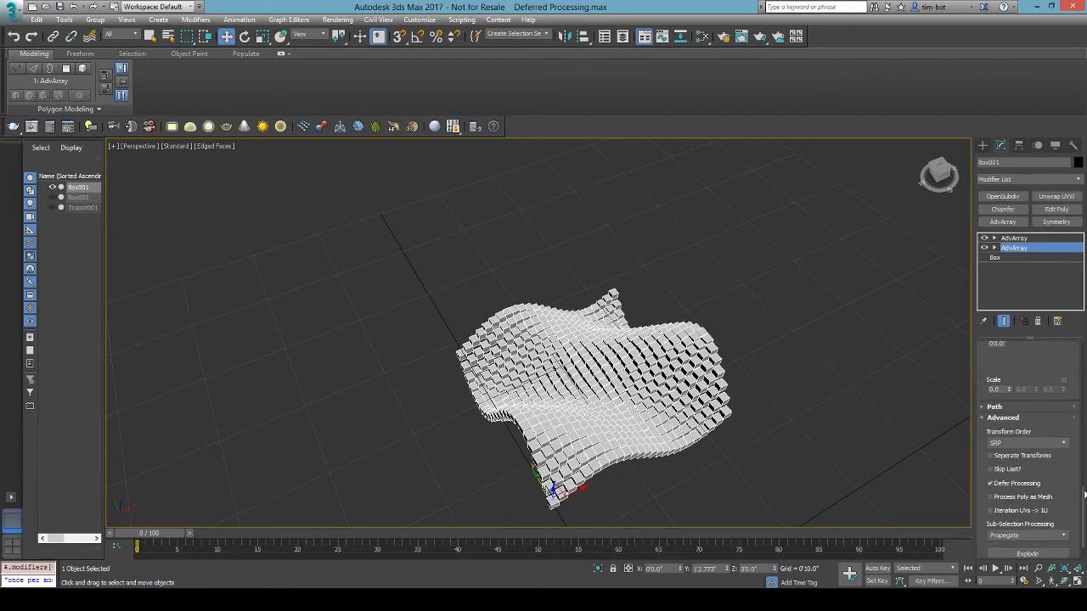
# Look over the lower AdvArray's Oscillate settings.
pyautogui.scroll(-3)
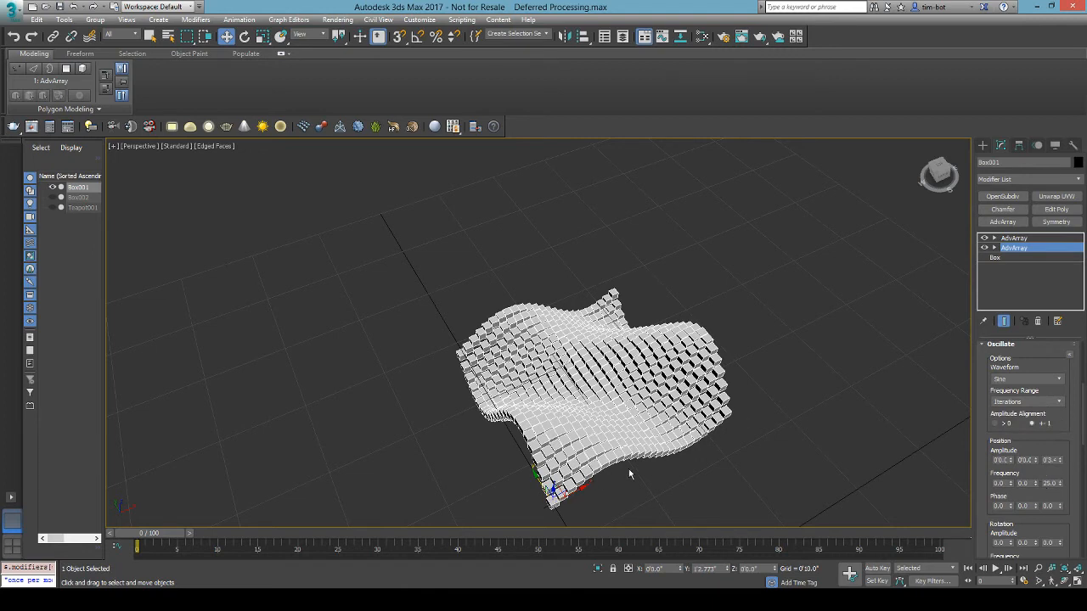
pyautogui.scroll(-3)
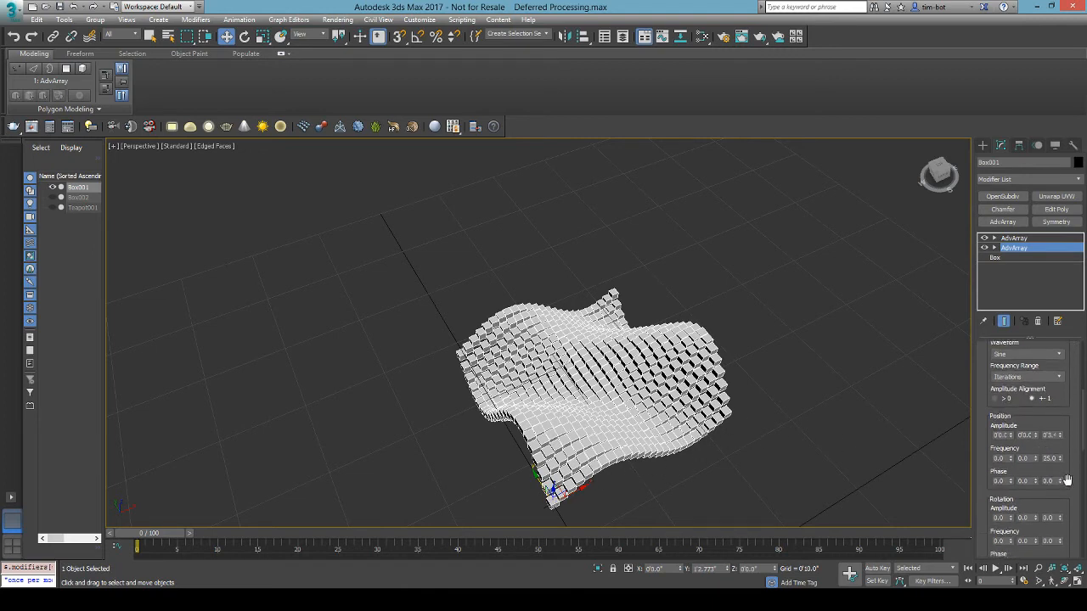
pyautogui.scroll(3)
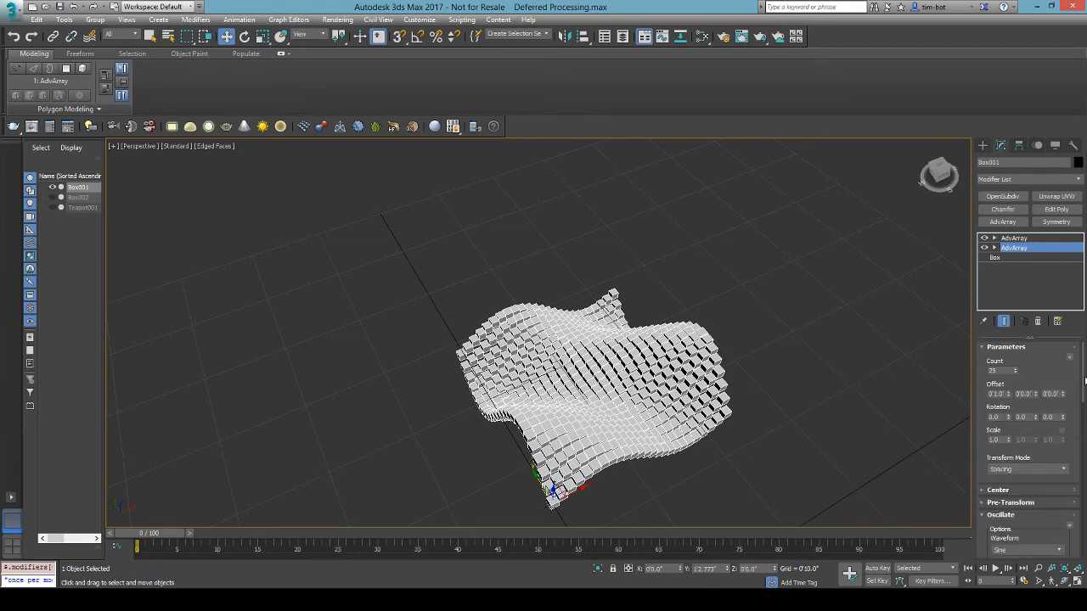
pyautogui.scroll(-3)
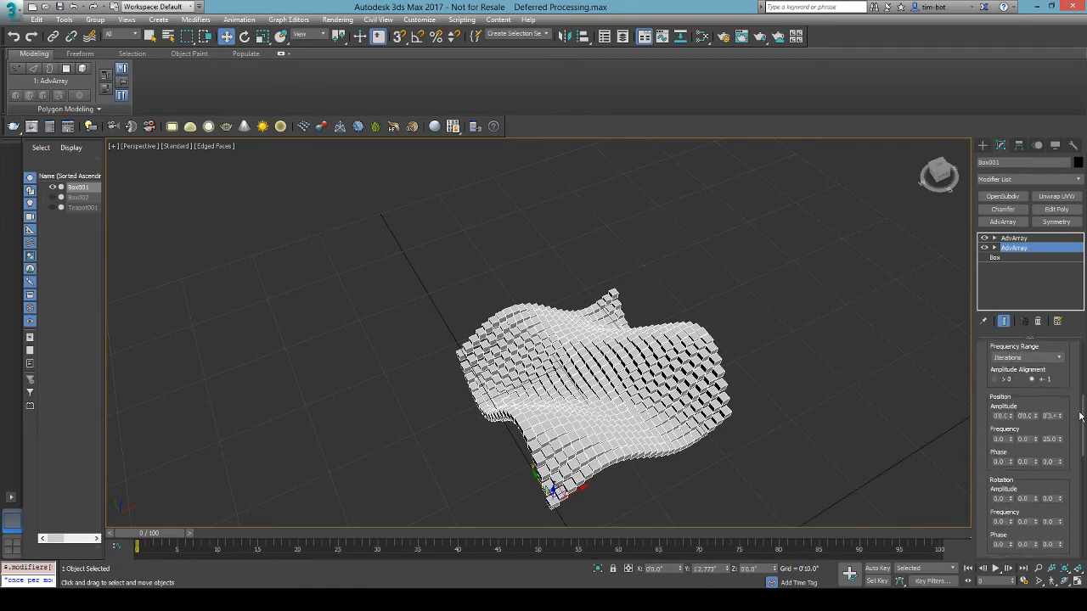
pyautogui.scroll(-3)
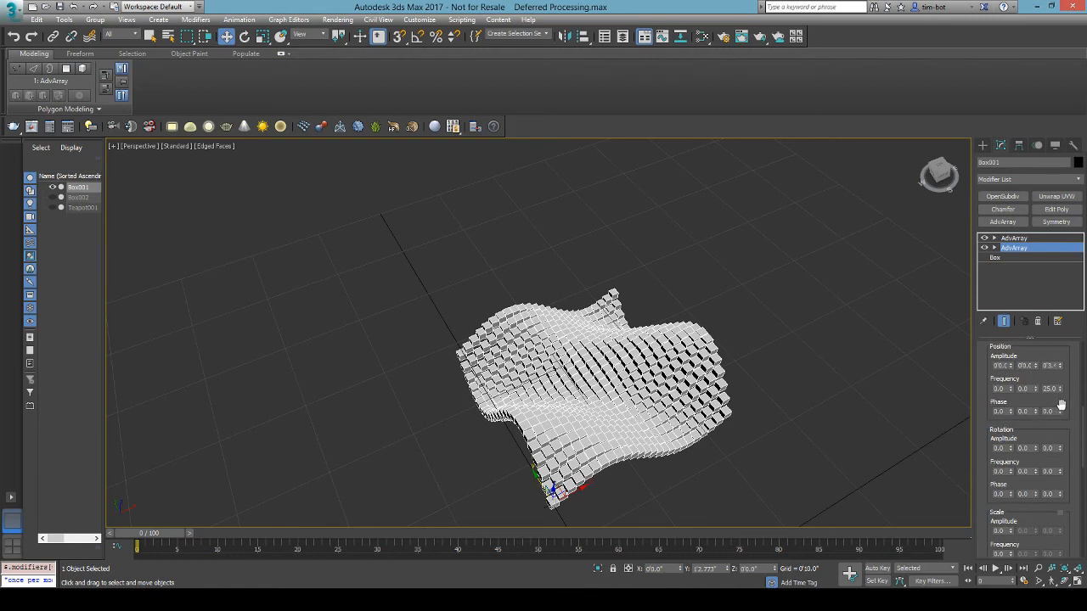
pyautogui.moveTo(747, 522)
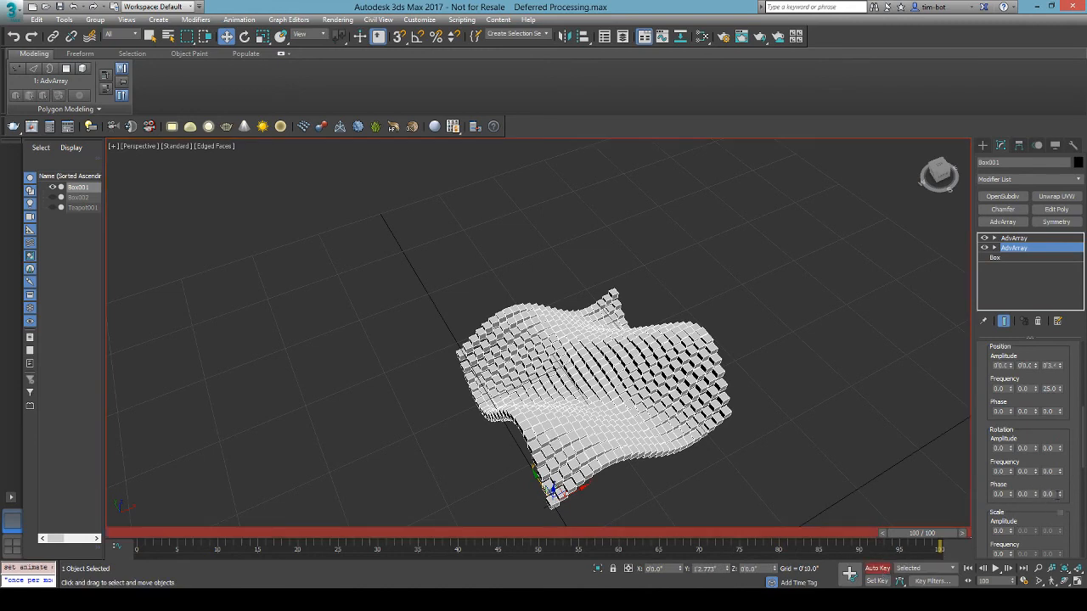
# Key Position Phase Z to 1.0 at frame 100, turn off Auto Key, and play.
pyautogui.tripleClick(1048, 412)
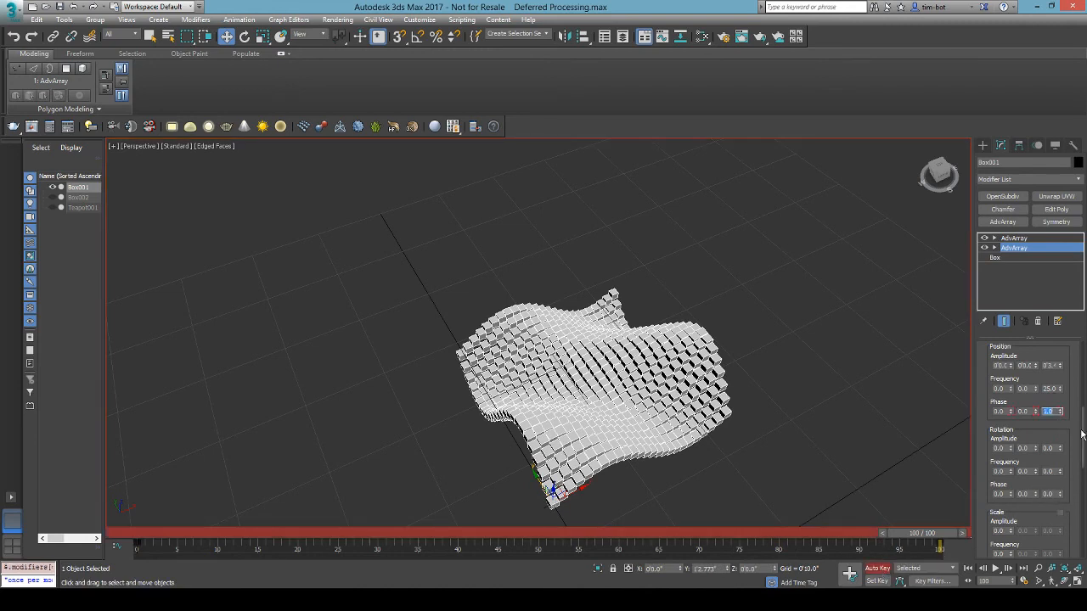
pyautogui.click(1014, 237)
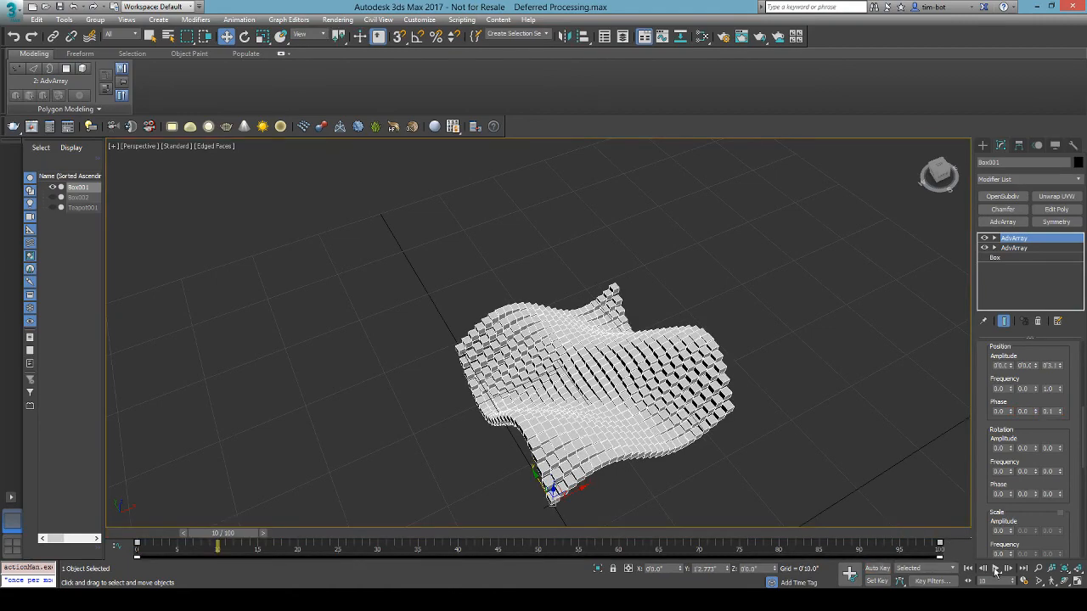
pyautogui.click(997, 568)
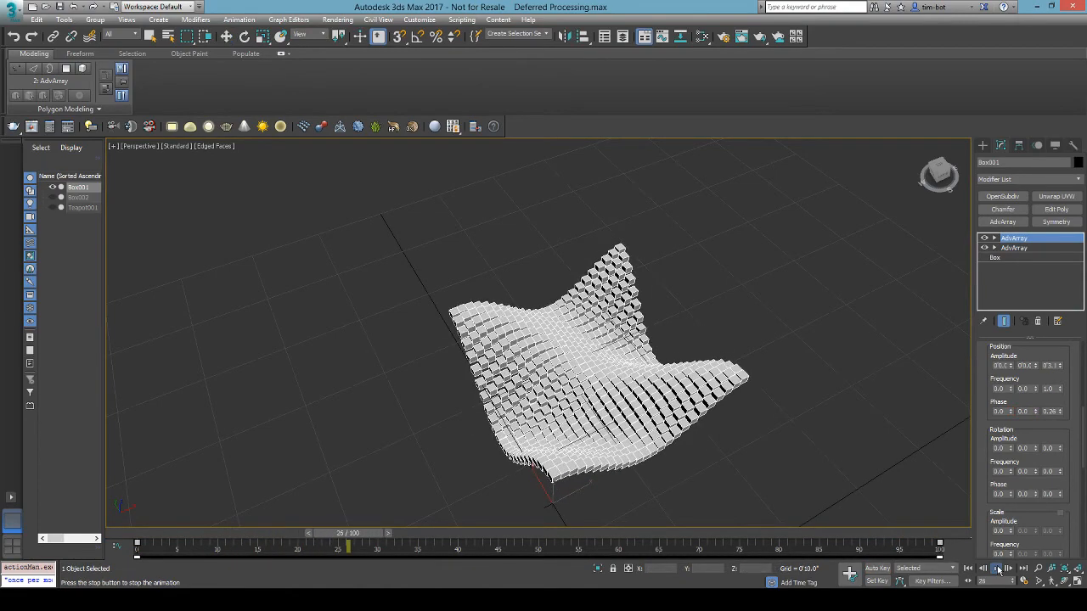
pyautogui.click(1007, 569)
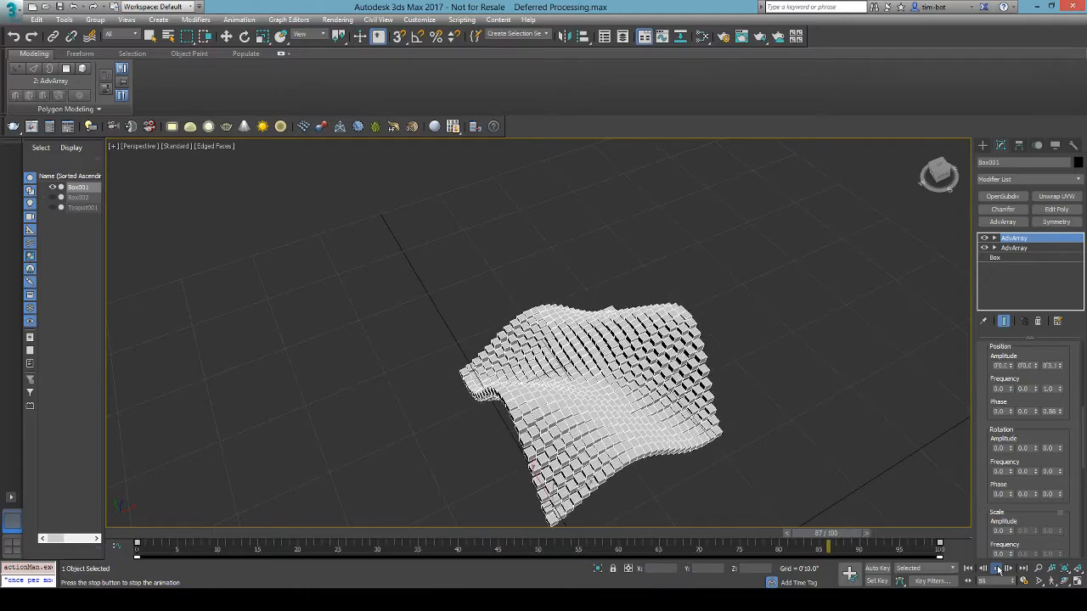
pyautogui.click(998, 568)
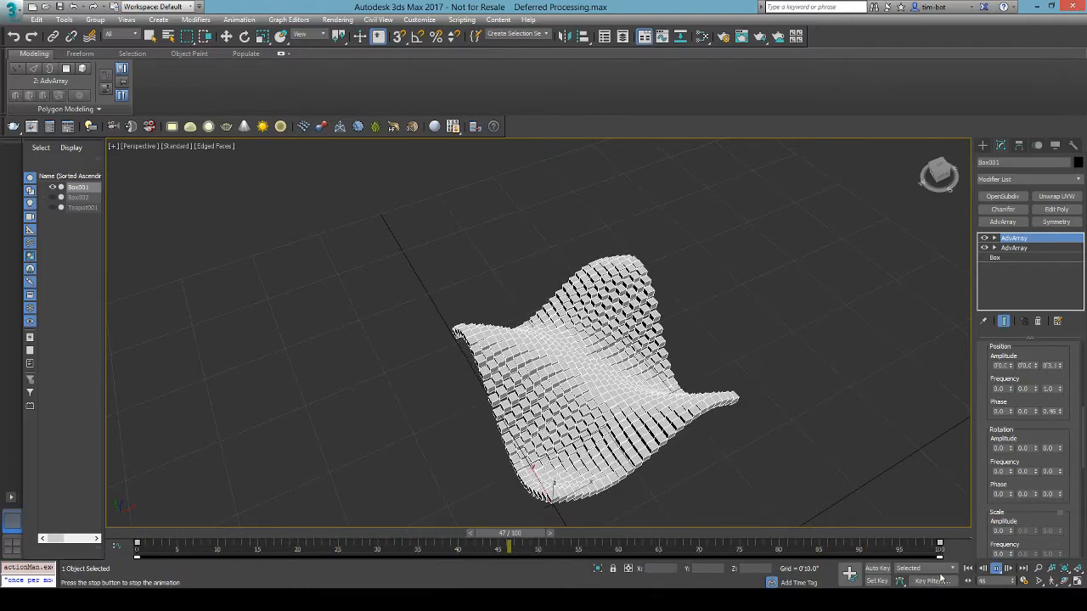